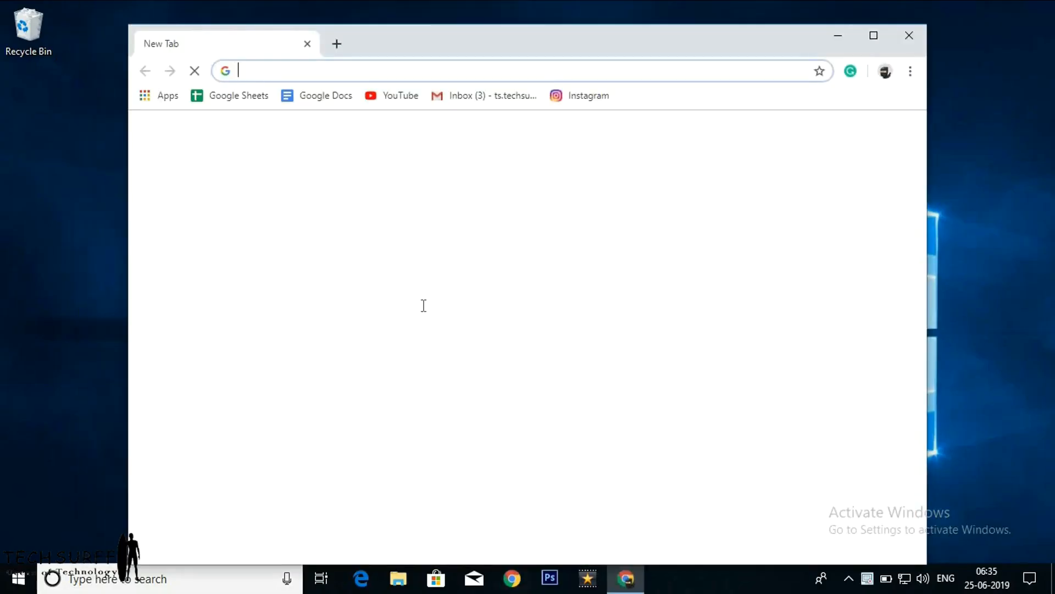
Search Google for 'toolkit for facebook' and open the Toolkit For FB Web Store listing
{"action": "left_click", "coordinate": [873, 35]}
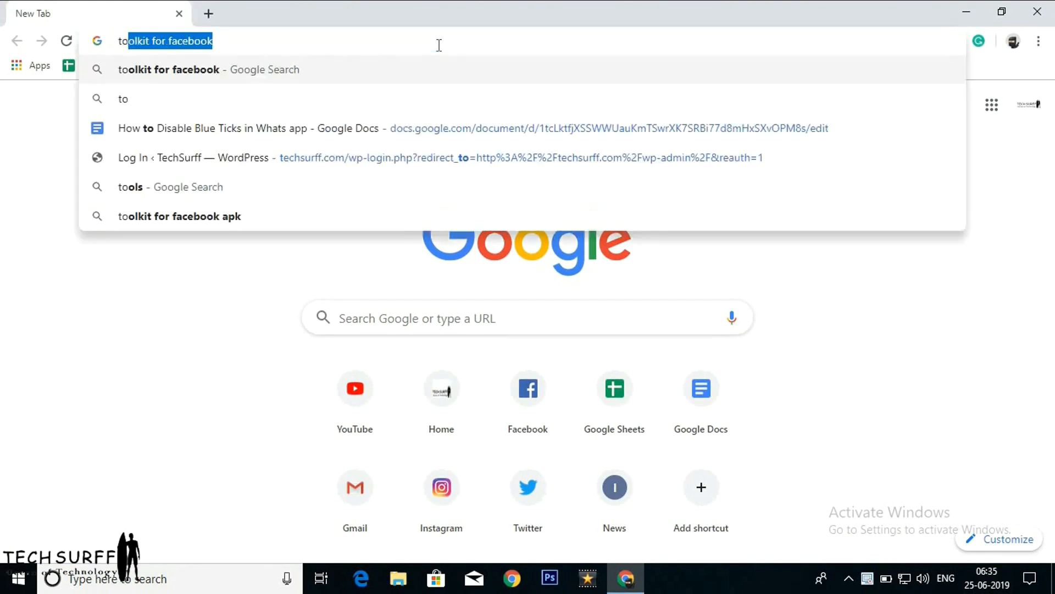
{"action": "type", "text": "tool ki"}
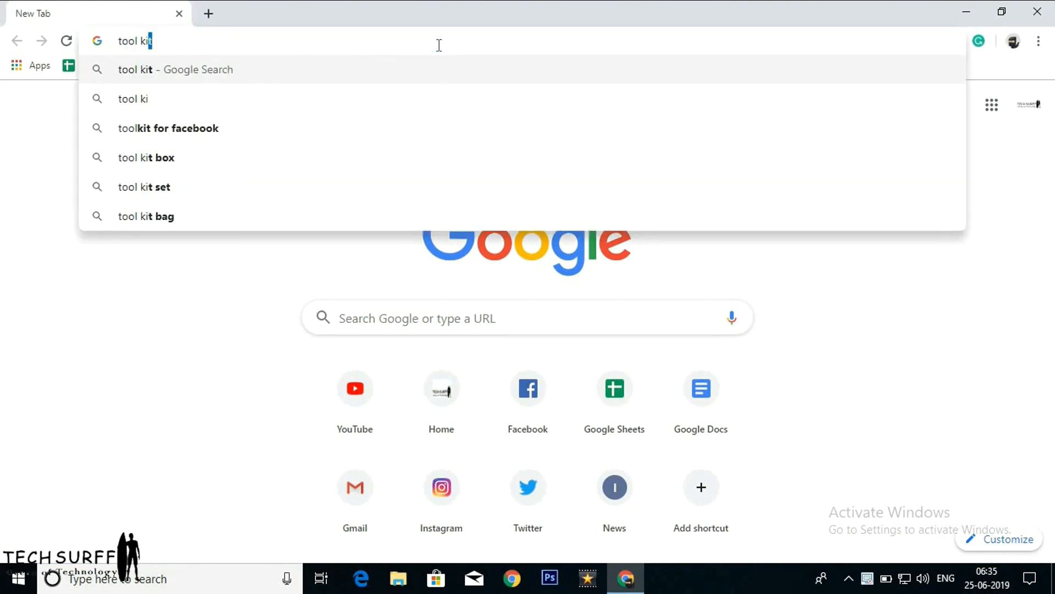
{"action": "left_click", "coordinate": [168, 128]}
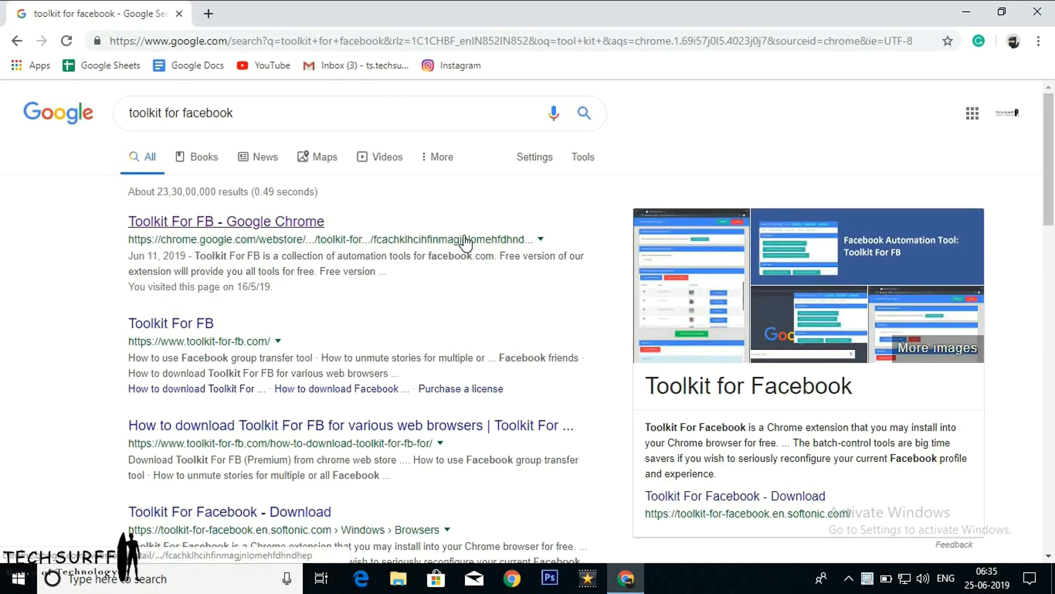
{"action": "left_click", "coordinate": [226, 221]}
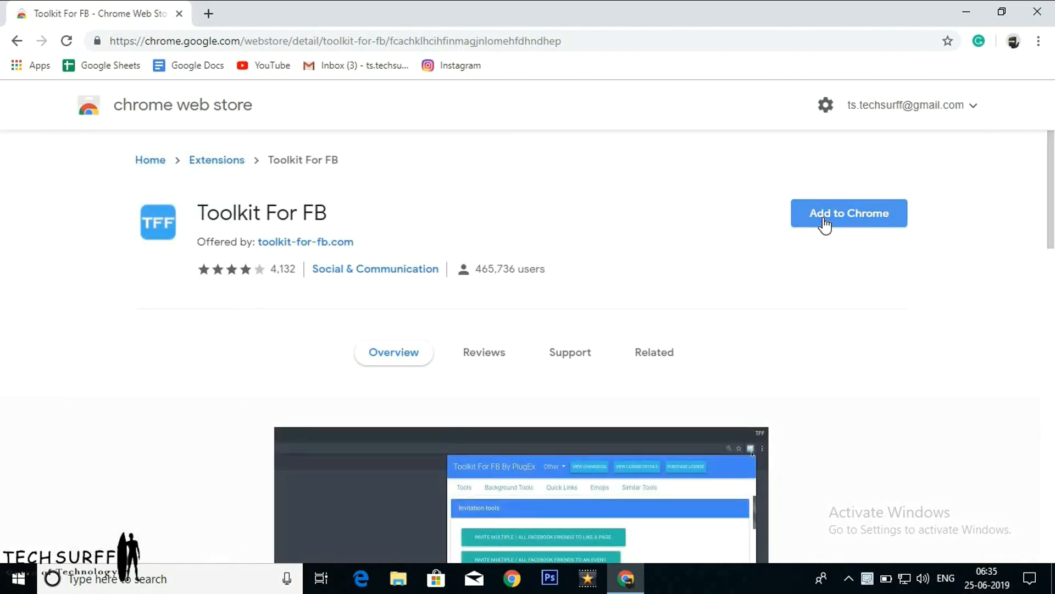
Add Toolkit For FB to Chrome, approve its permissions, and dismiss the added notice
{"action": "left_click", "coordinate": [849, 213]}
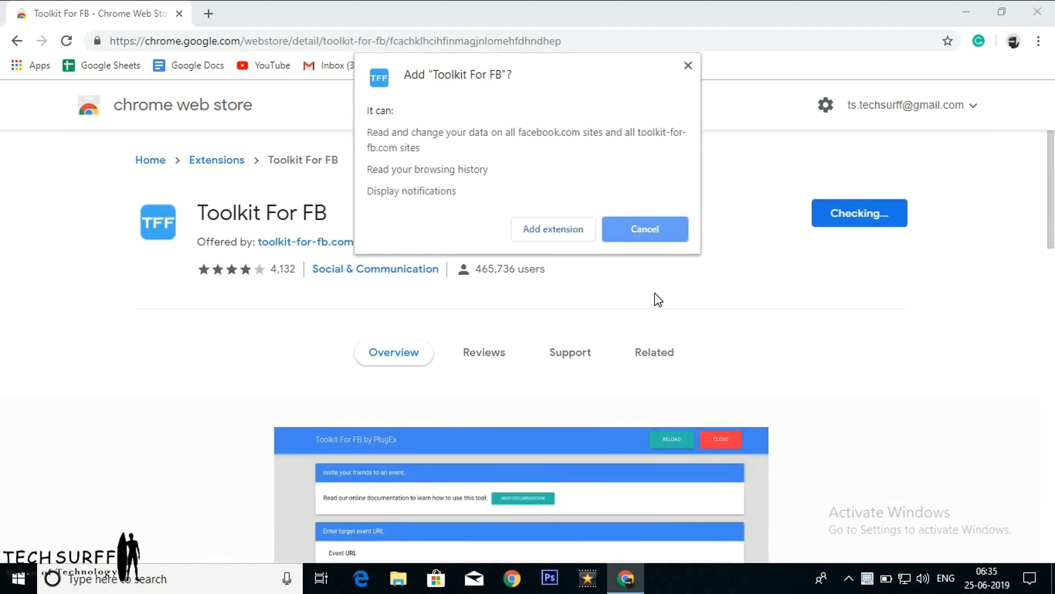
{"action": "mouse_move", "coordinate": [643, 288]}
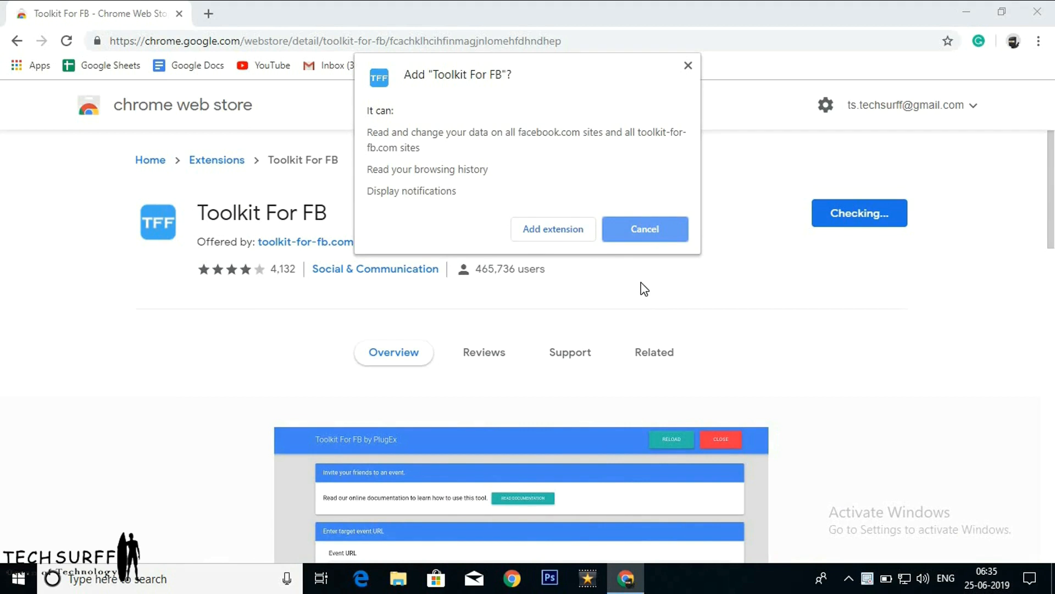
{"action": "mouse_move", "coordinate": [575, 232]}
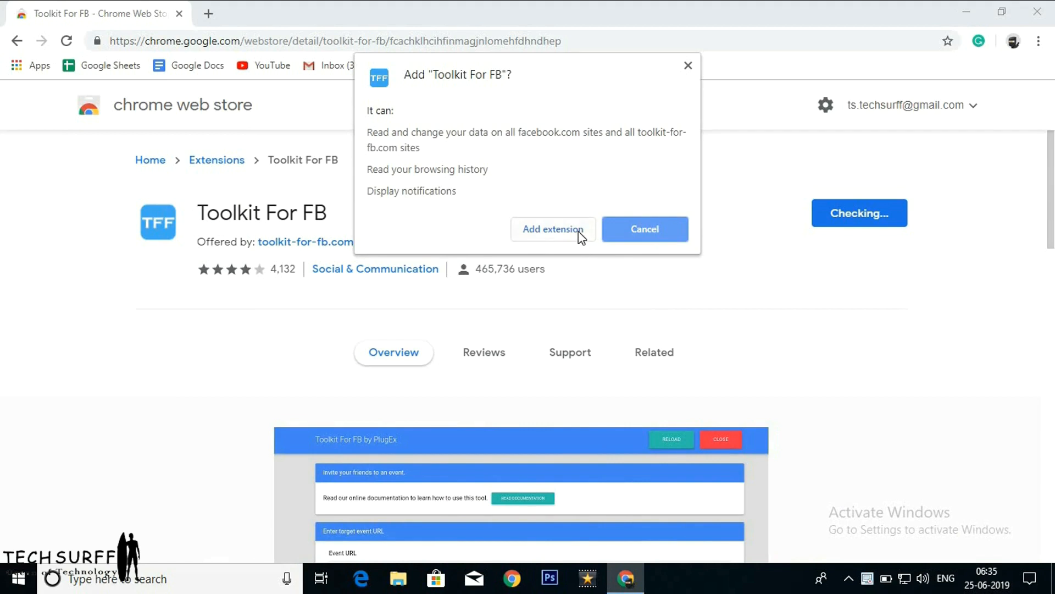
{"action": "left_click", "coordinate": [553, 228]}
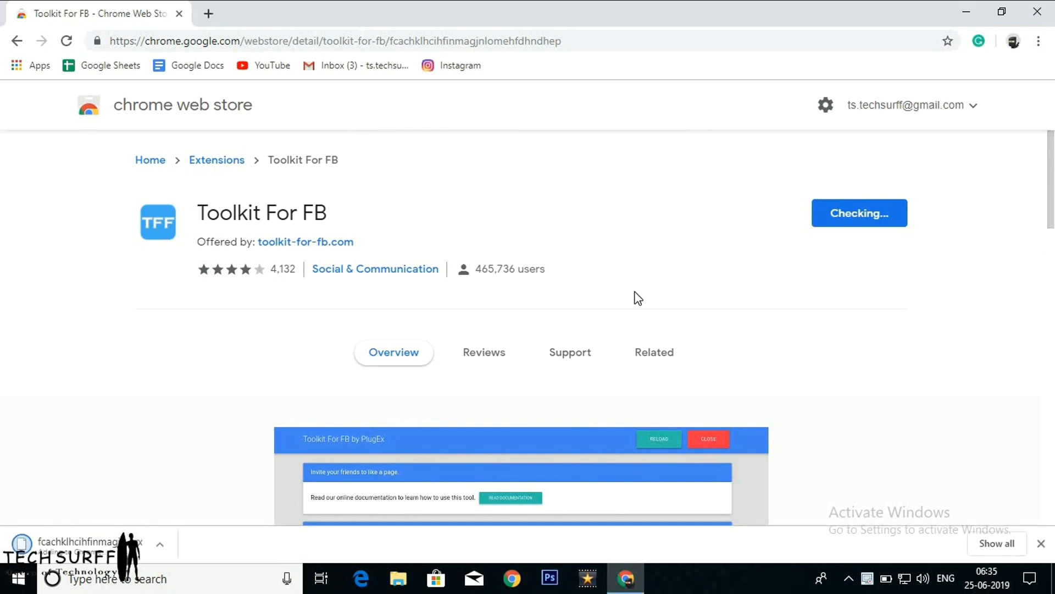
{"action": "mouse_move", "coordinate": [693, 306]}
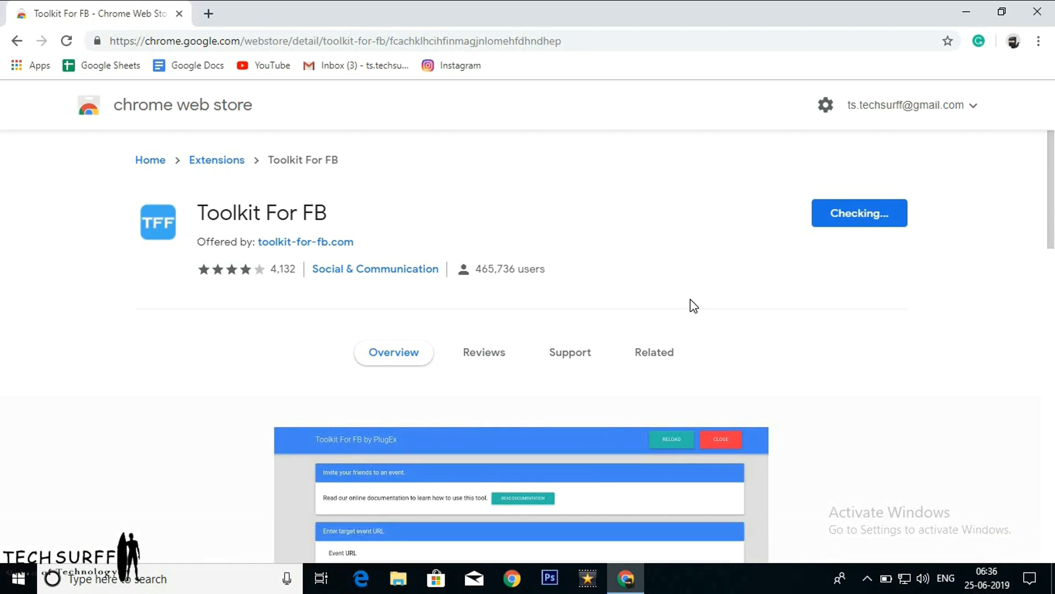
{"action": "left_click", "coordinate": [859, 213]}
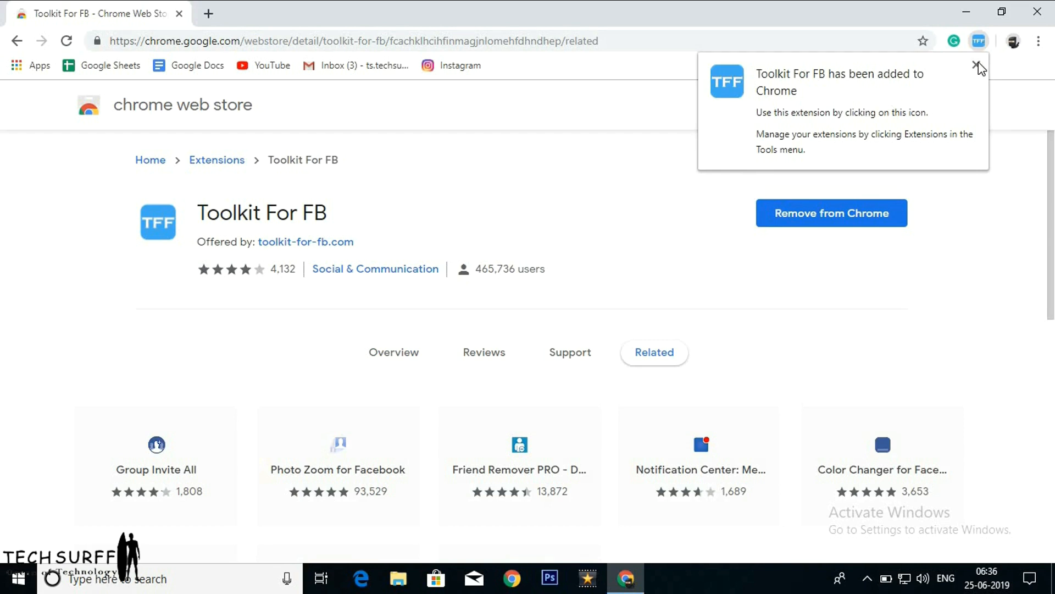
{"action": "left_click", "coordinate": [976, 66]}
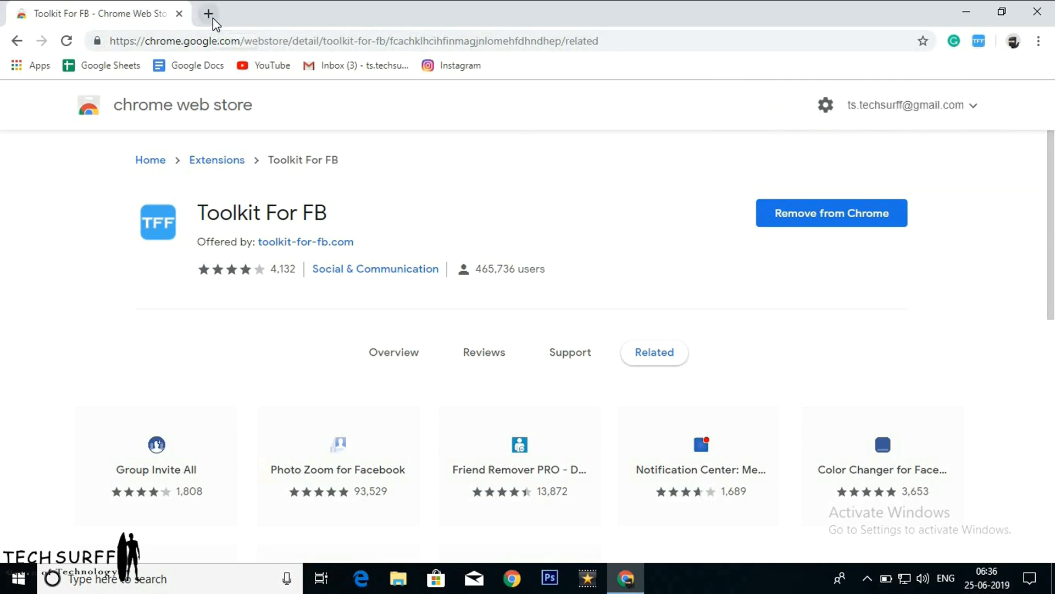
Browse TechSurff Admin's 129-friend Facebook list in a new tab, then open a blank tab
{"action": "left_click", "coordinate": [208, 14]}
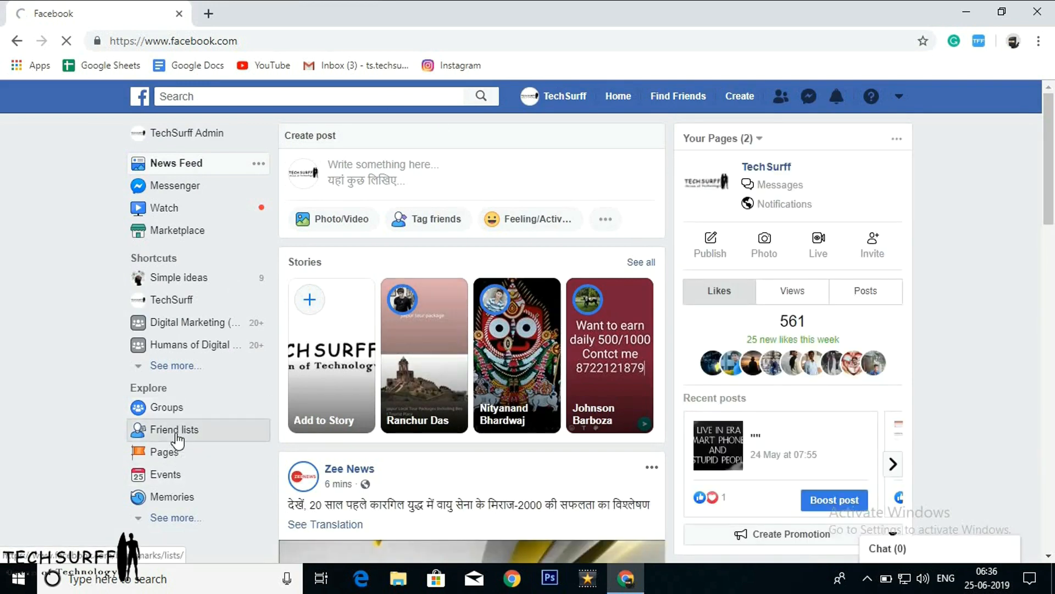
{"action": "left_click", "coordinate": [173, 429]}
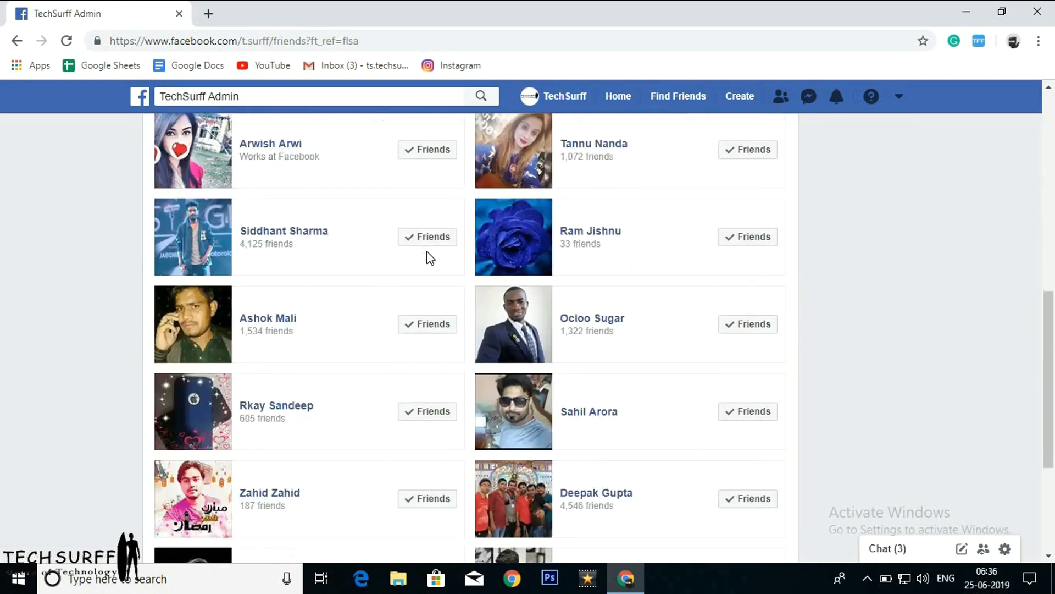
{"action": "scroll", "scroll_direction": "down", "scroll_amount": 3}
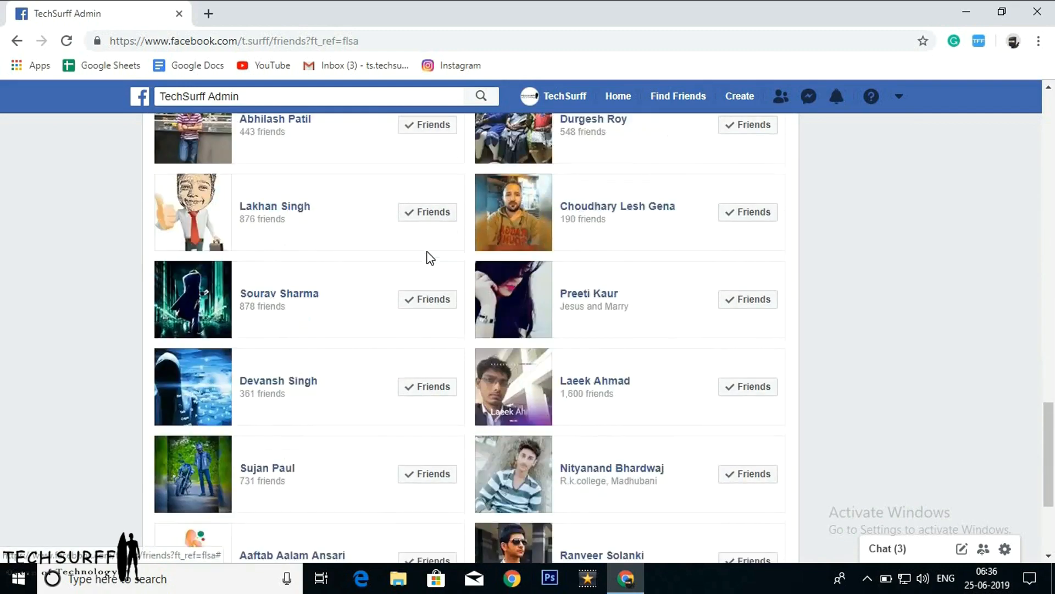
{"action": "scroll", "scroll_direction": "down", "scroll_amount": 3}
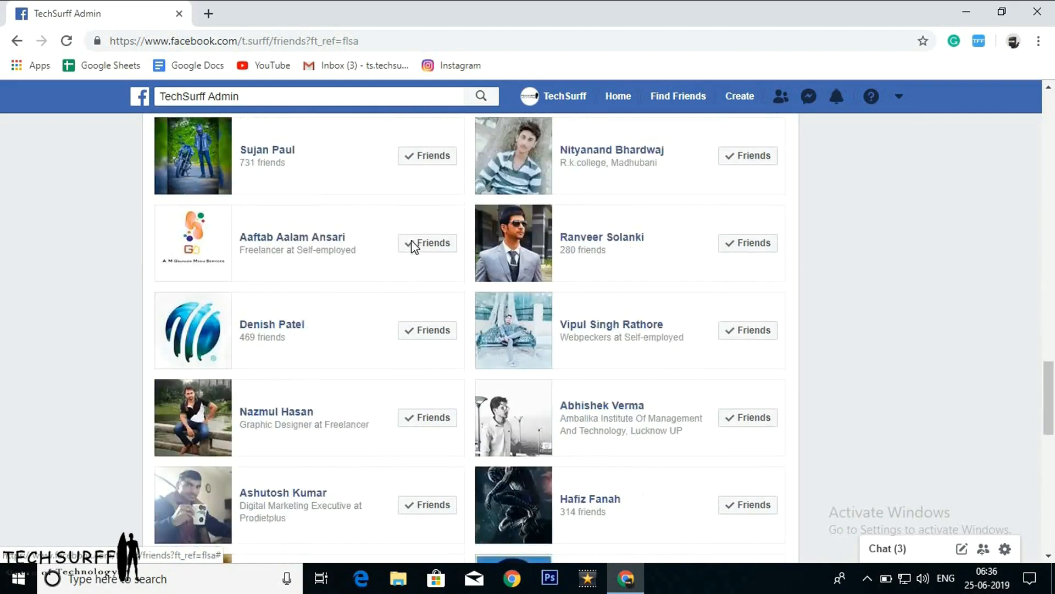
{"action": "scroll", "scroll_direction": "down", "scroll_amount": 3}
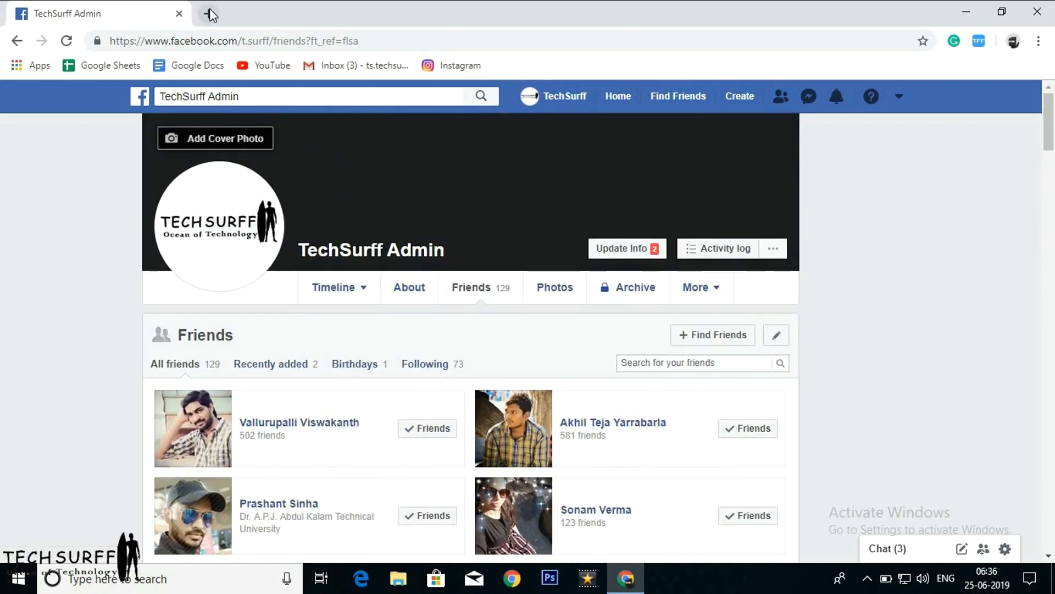
{"action": "left_click", "coordinate": [210, 14]}
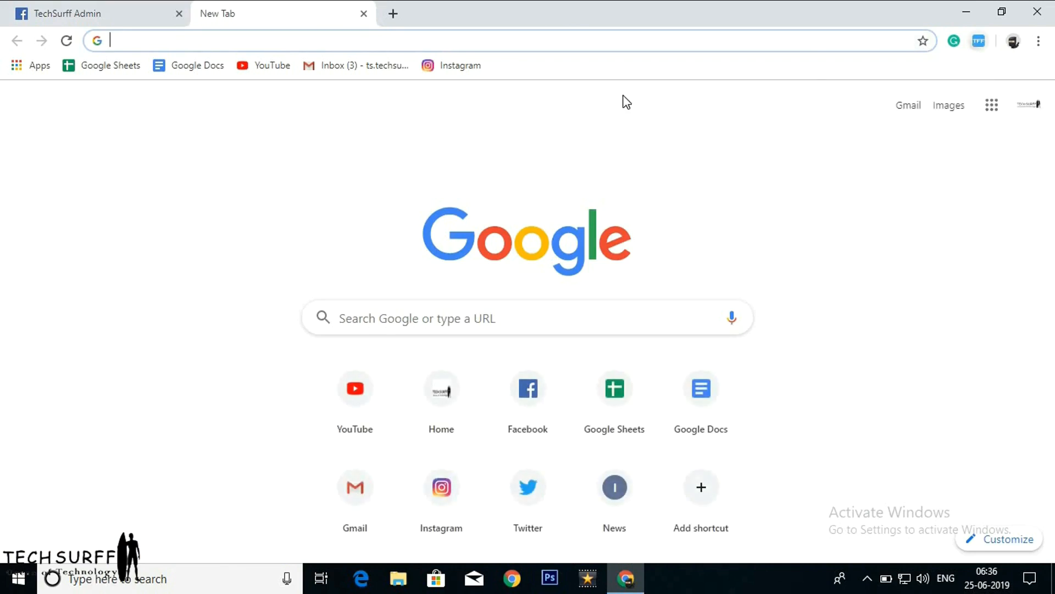
Open the Toolkit For FB toolbar popup and scroll through its Tools list
{"action": "left_click", "coordinate": [980, 41]}
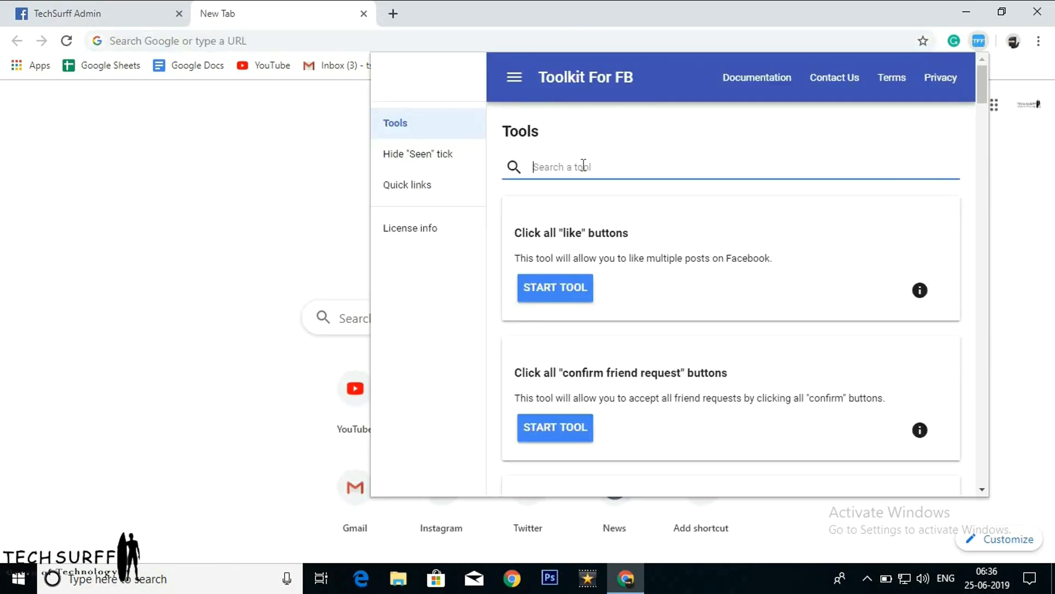
{"action": "mouse_move", "coordinate": [532, 255]}
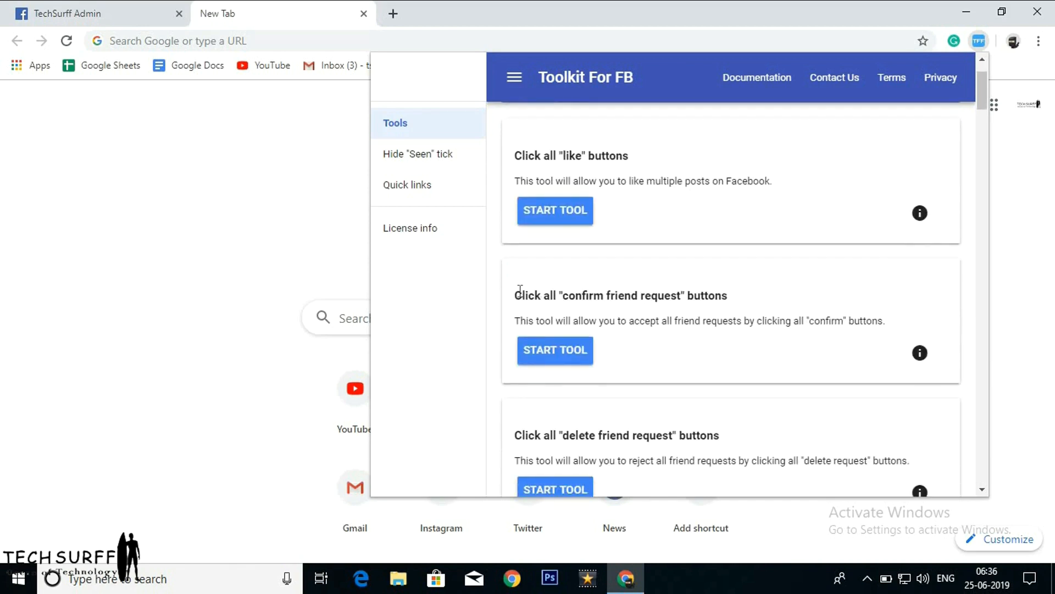
{"action": "scroll", "scroll_direction": "down", "scroll_amount": 3}
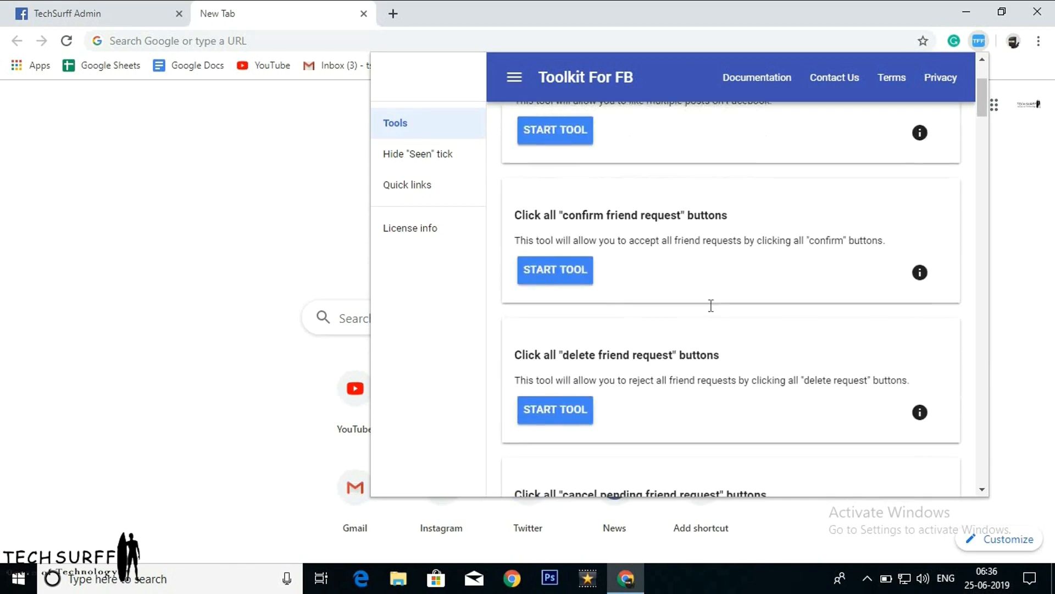
{"action": "scroll", "scroll_direction": "down", "scroll_amount": 3}
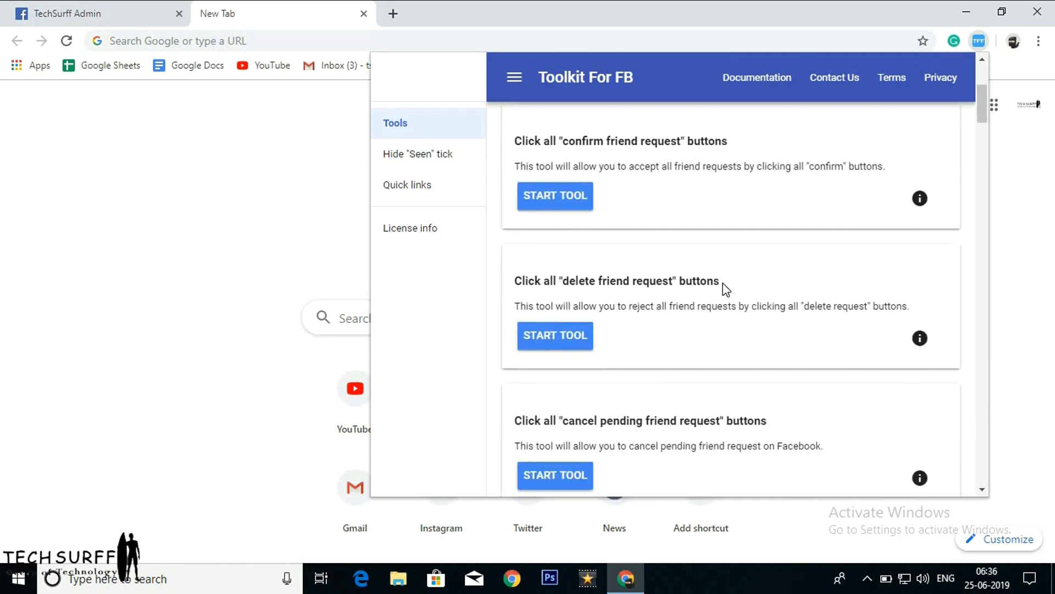
{"action": "scroll", "scroll_direction": "down", "scroll_amount": 3}
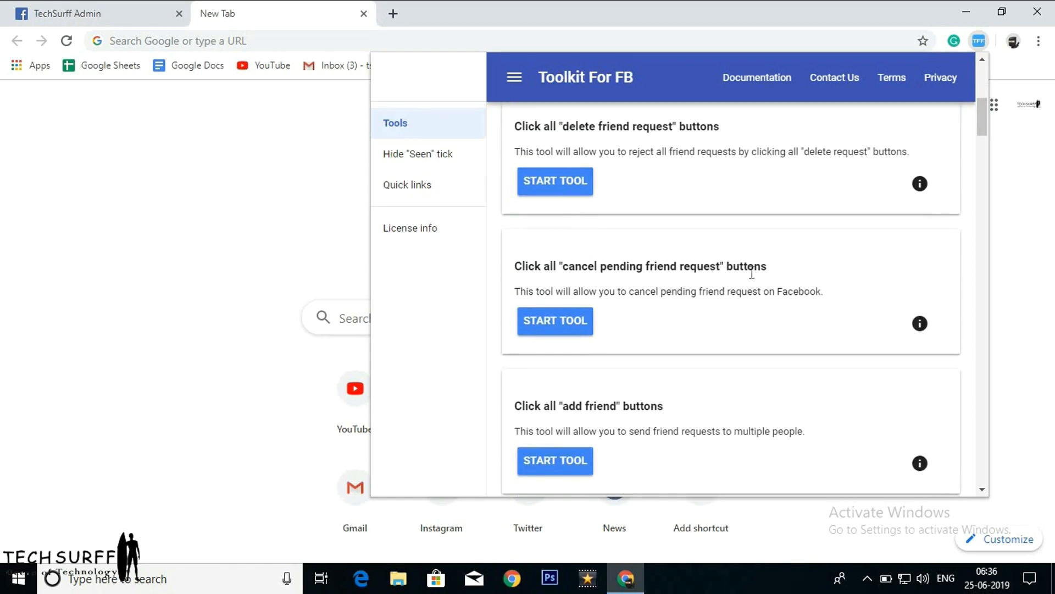
{"action": "scroll", "scroll_direction": "down", "scroll_amount": 3}
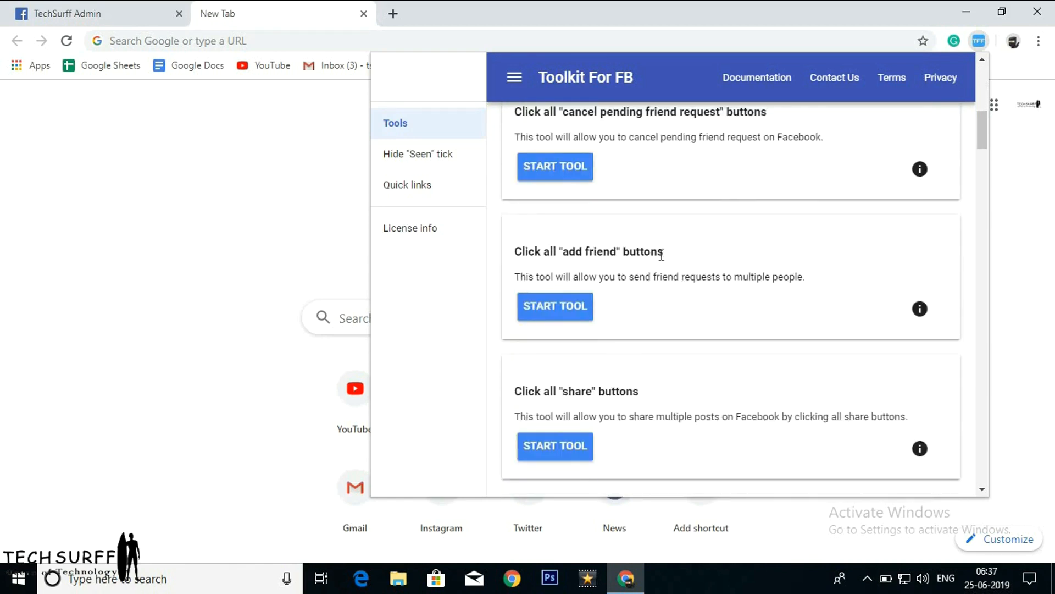
{"action": "scroll", "scroll_direction": "down", "scroll_amount": 3}
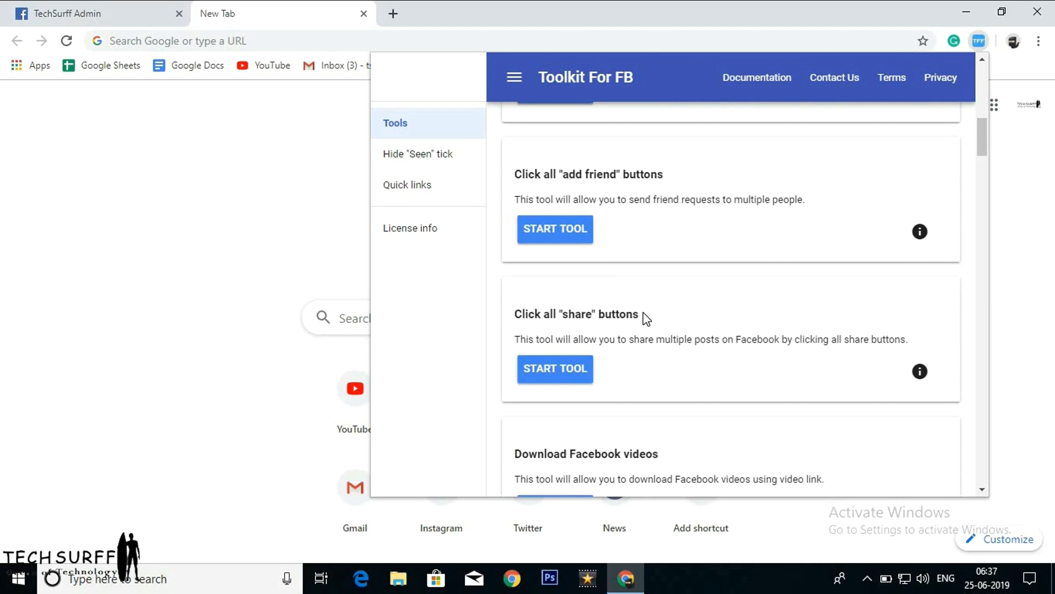
{"action": "scroll", "scroll_direction": "down", "scroll_amount": 3}
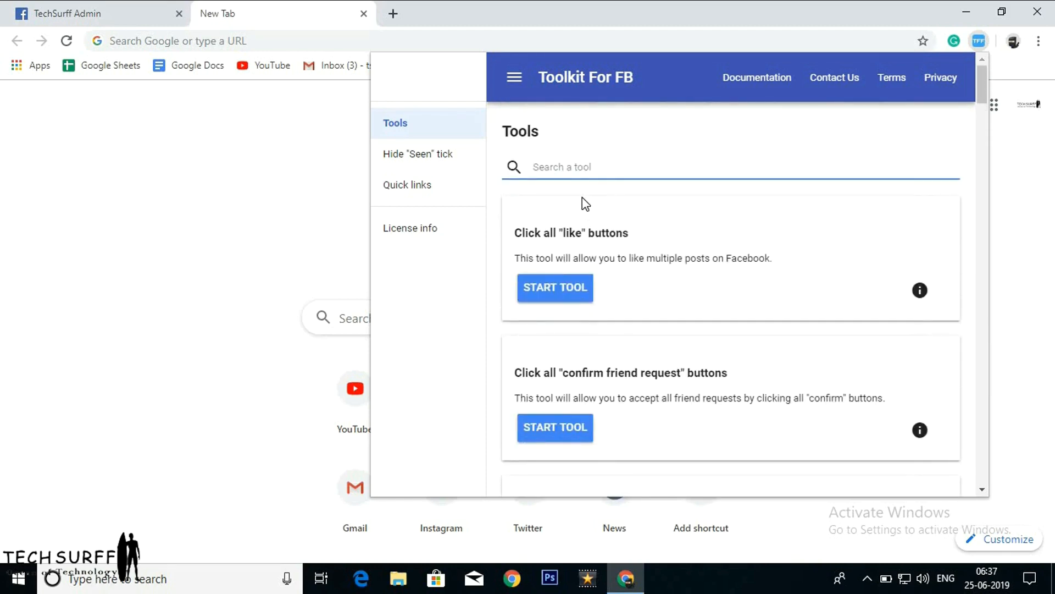
Search the tools for 'invite' and start 'Invite all friends to like a page'
{"action": "type", "text": "invite"}
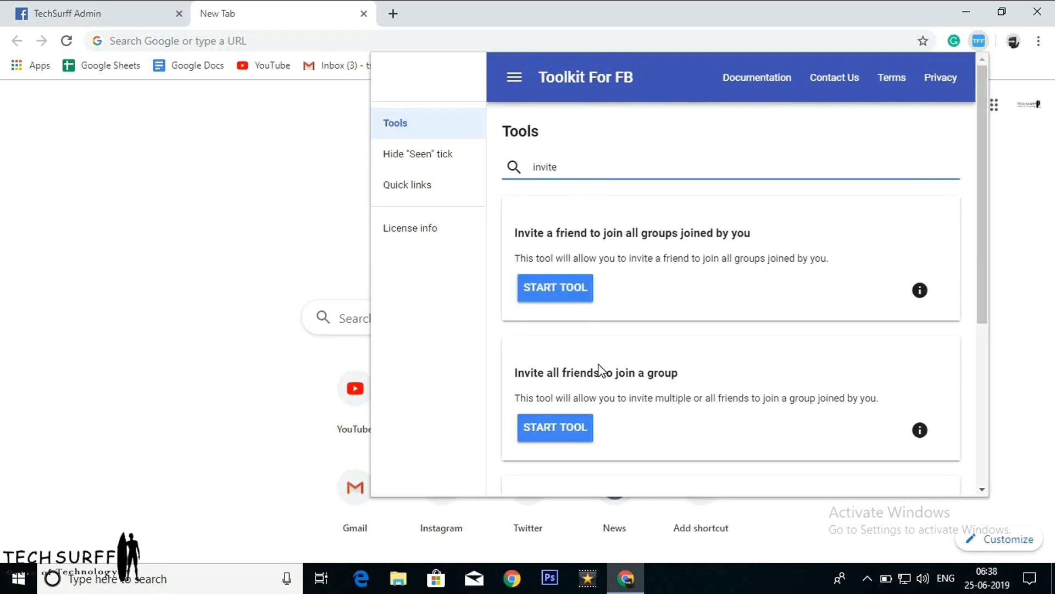
{"action": "scroll", "scroll_direction": "down", "scroll_amount": 3}
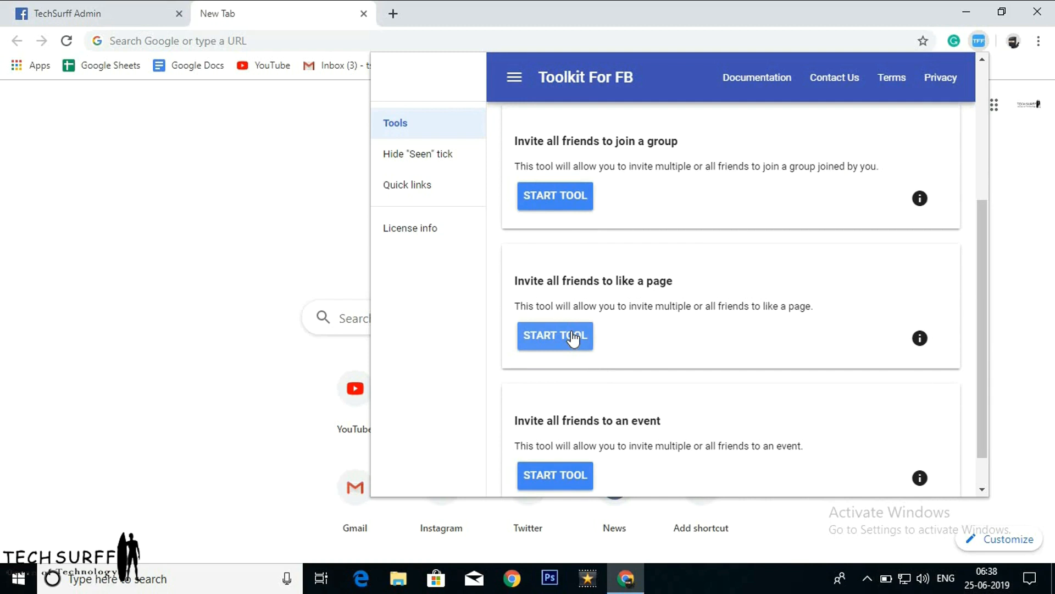
{"action": "left_click", "coordinate": [555, 335]}
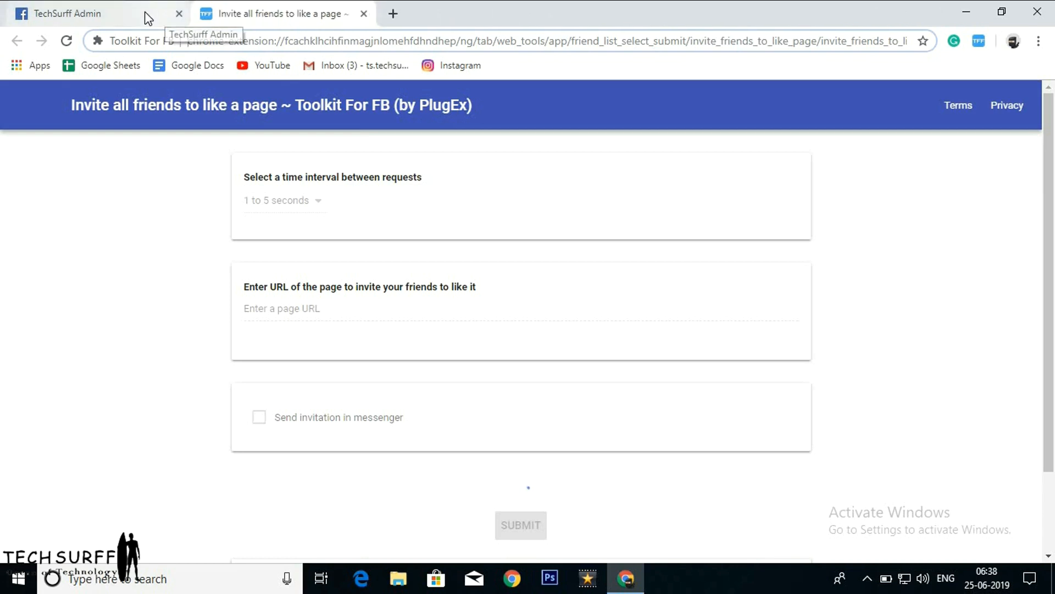
Copy the TechSurff Facebook page address into the invite tool's page URL field
{"action": "left_click", "coordinate": [83, 13]}
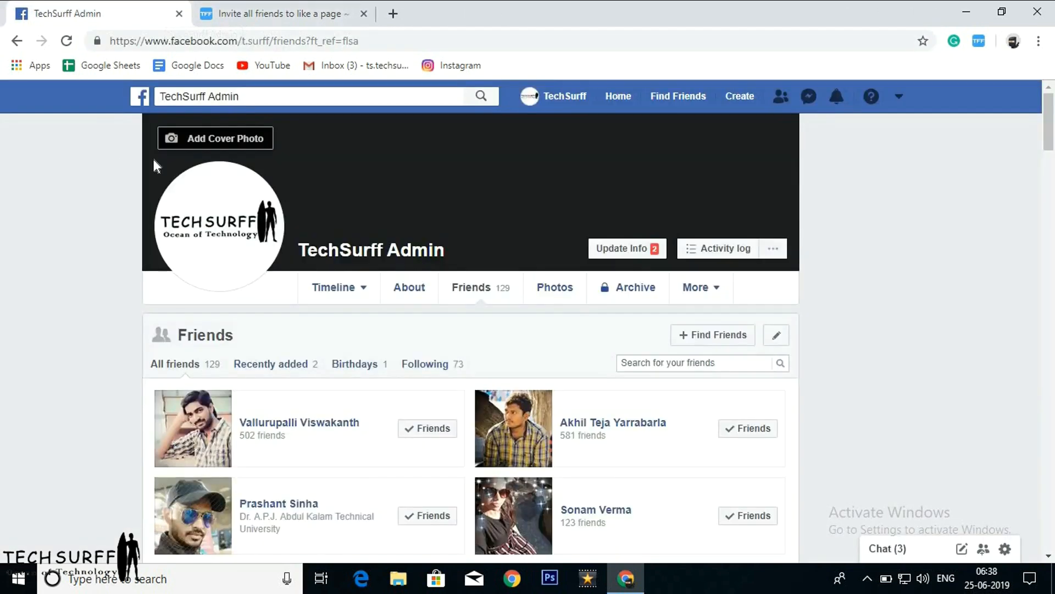
{"action": "left_click", "coordinate": [618, 95]}
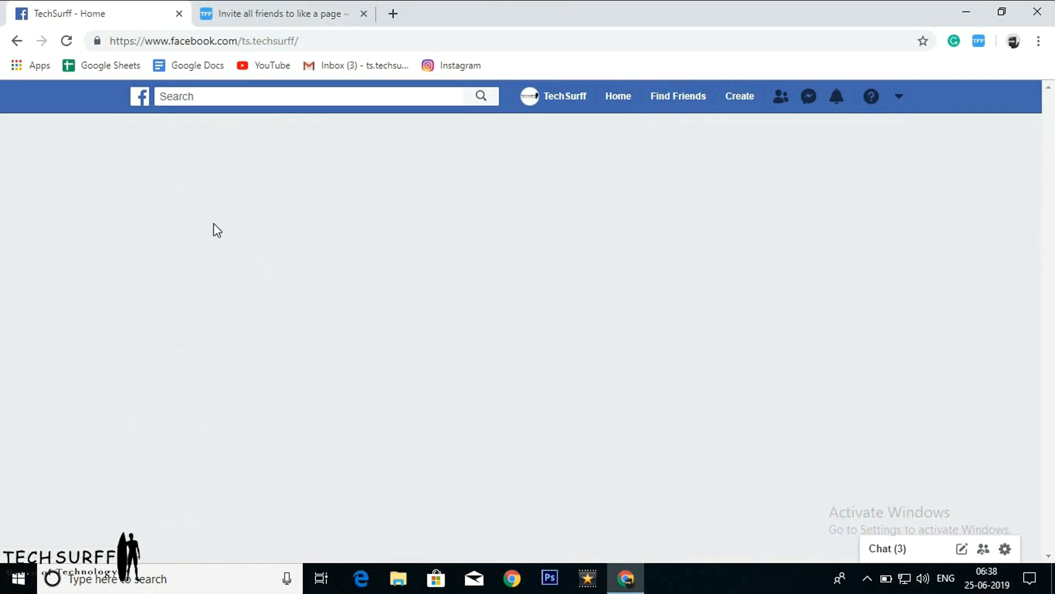
{"action": "left_click", "coordinate": [210, 40]}
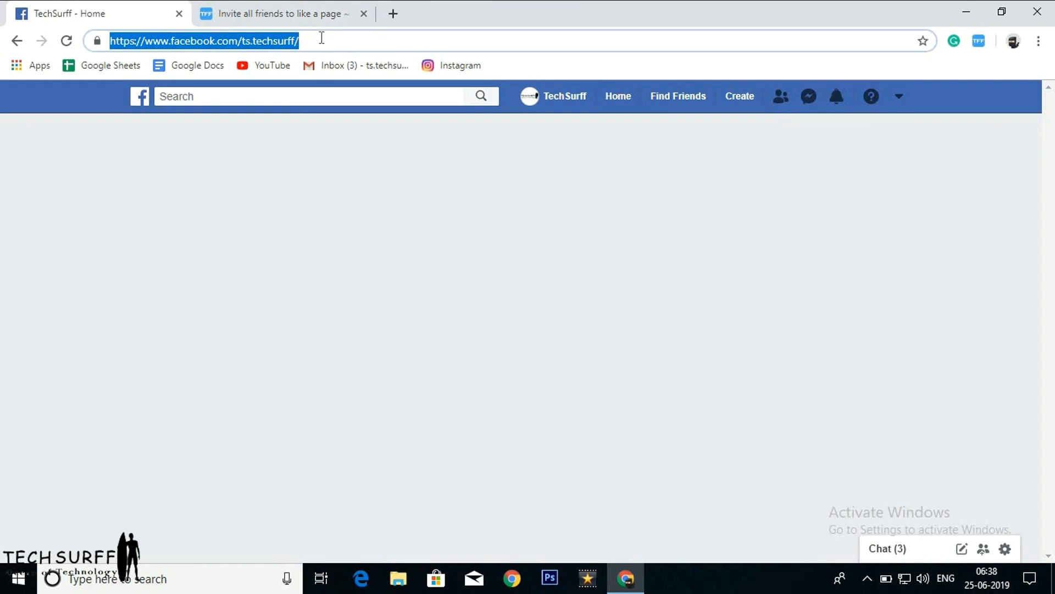
{"action": "left_click", "coordinate": [285, 13]}
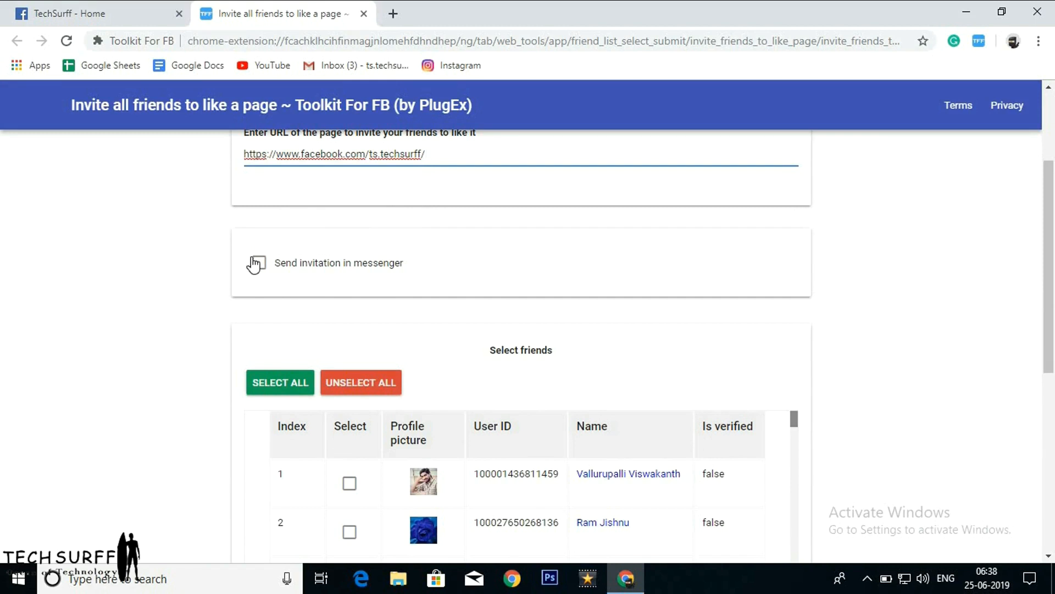
Enable Messenger invitations and begin the note 'Hi there, please like my page techsurff,'
{"action": "left_click", "coordinate": [259, 263]}
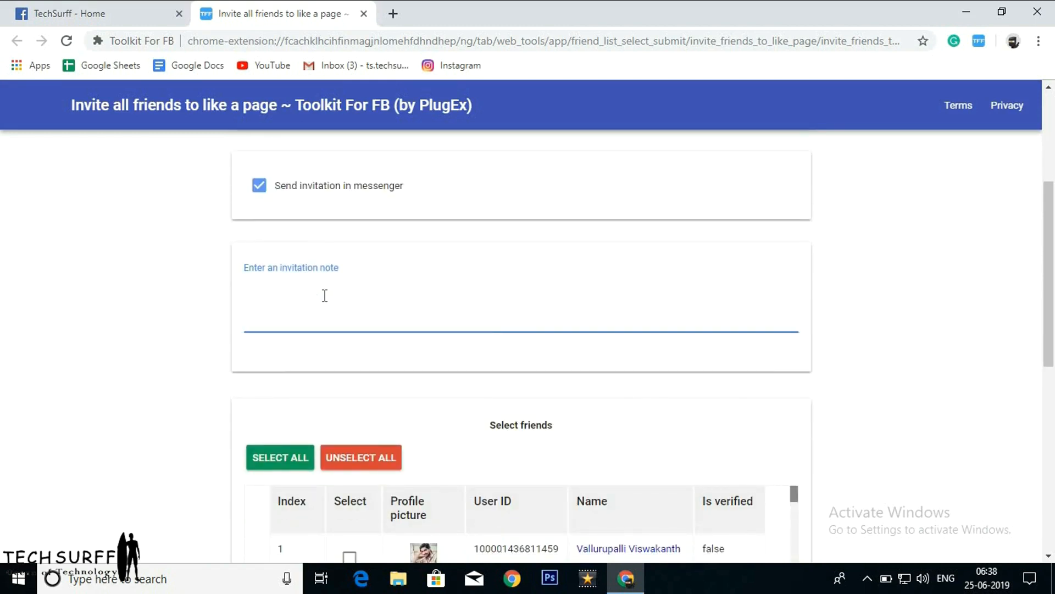
{"action": "type", "text": "Hi"}
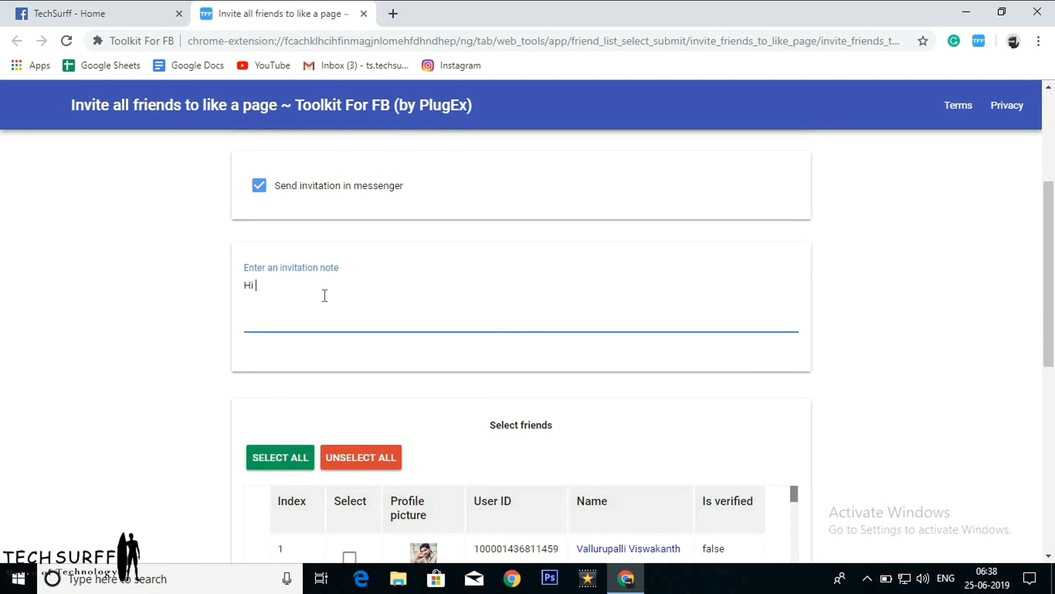
{"action": "type", "text": "there"}
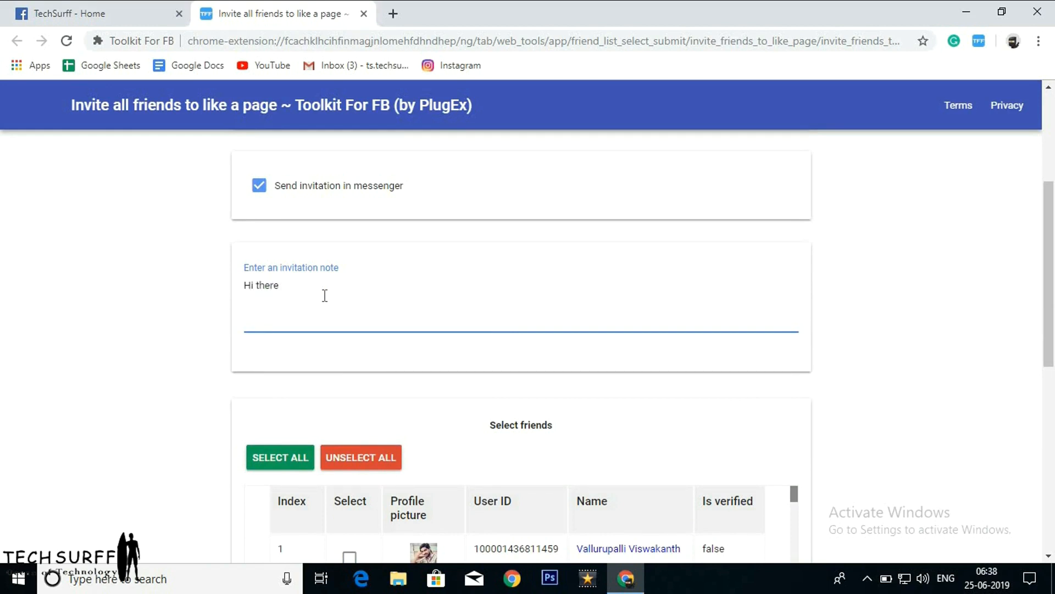
{"action": "type", "text": ","}
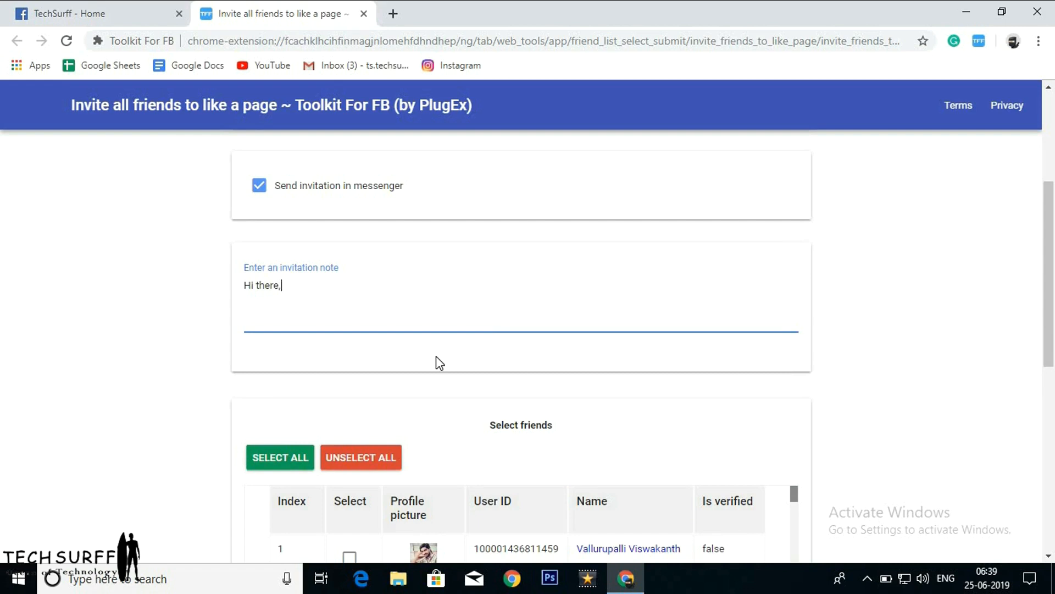
{"action": "type", "text": "ple"}
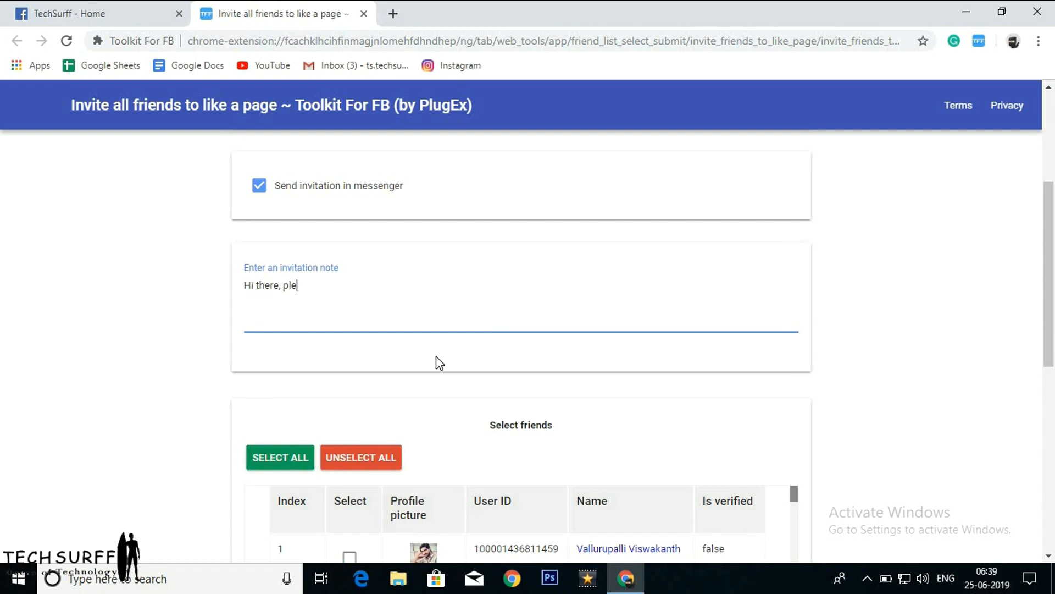
{"action": "type", "text": "ase like"}
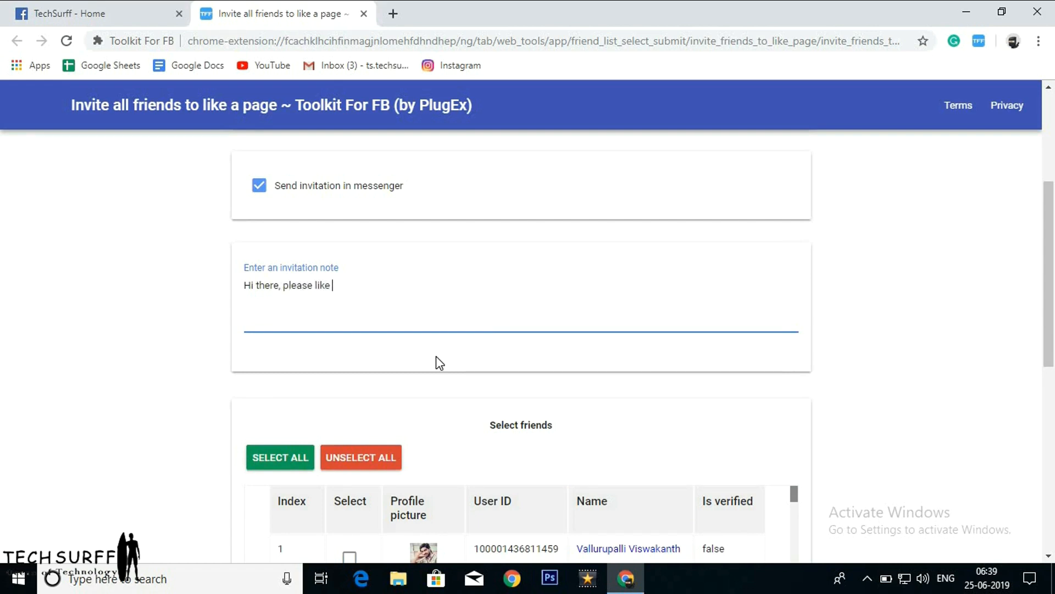
{"action": "type", "text": "my pa"}
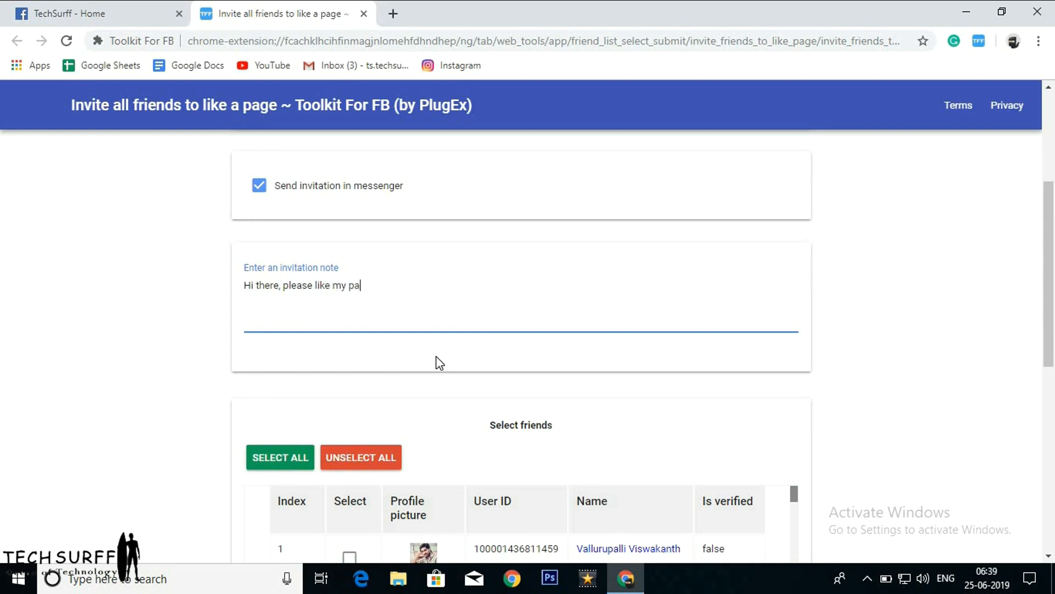
{"action": "type", "text": "ge tech"}
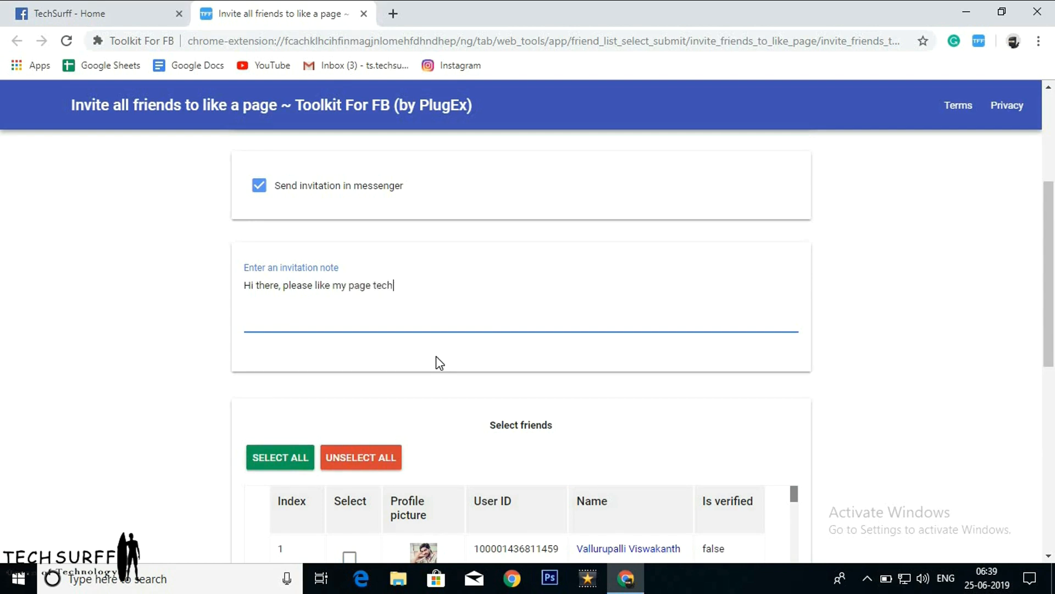
{"action": "type", "text": "surff"}
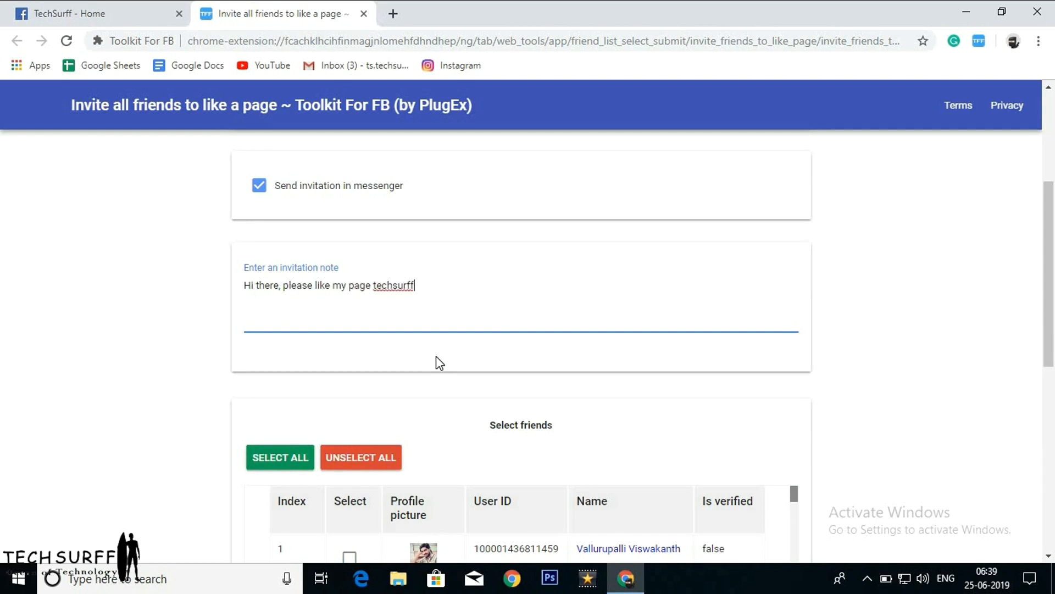
{"action": "type", "text": ", te"}
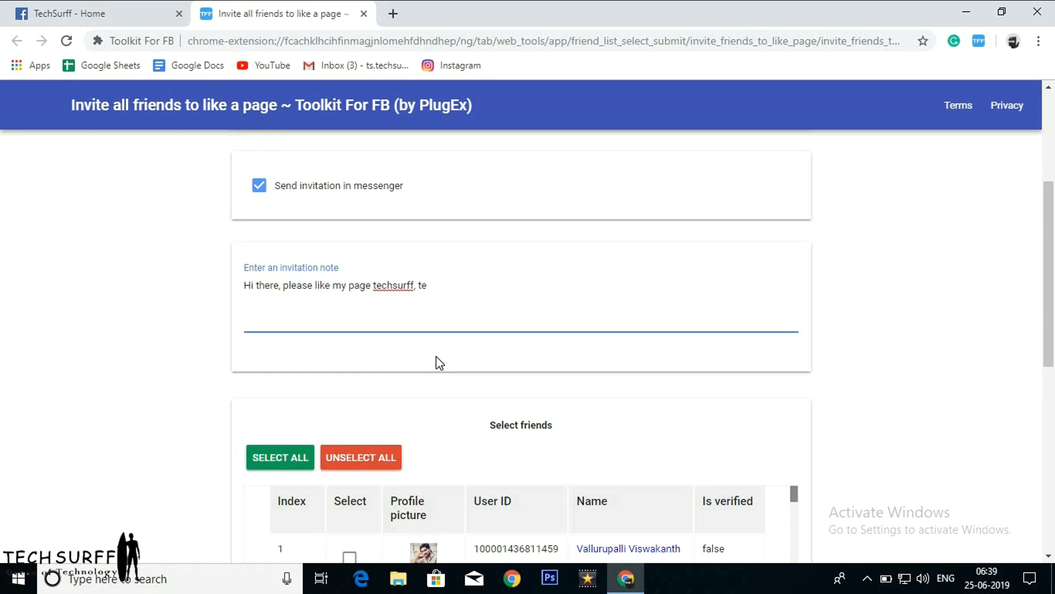
Finish the note: techsurff is about sharing knowledge, history and tech tips, tricks and info
{"action": "type", "text": "chsurff"}
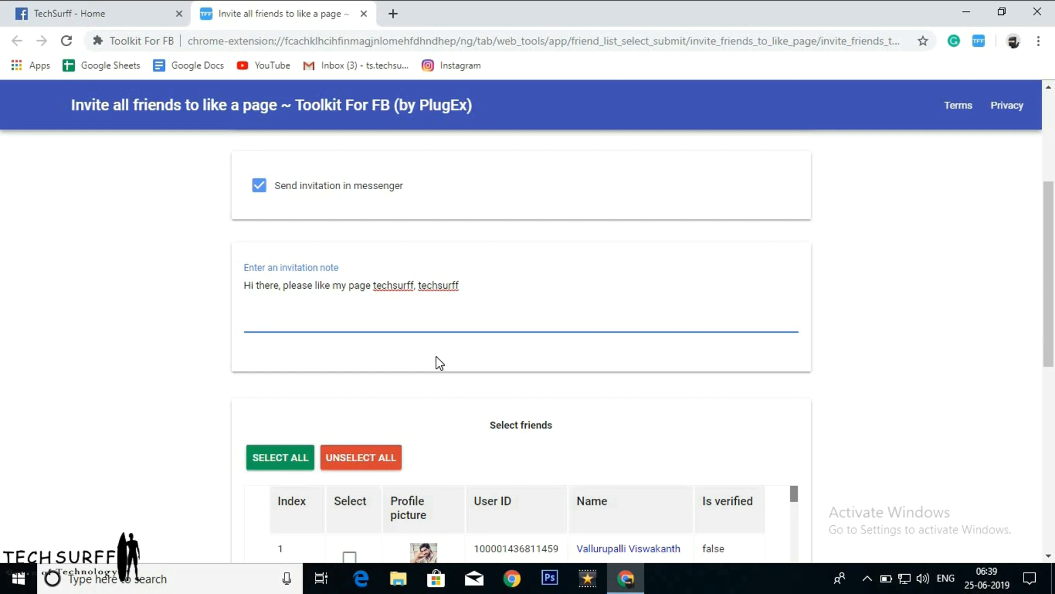
{"action": "type", "text": "is all"}
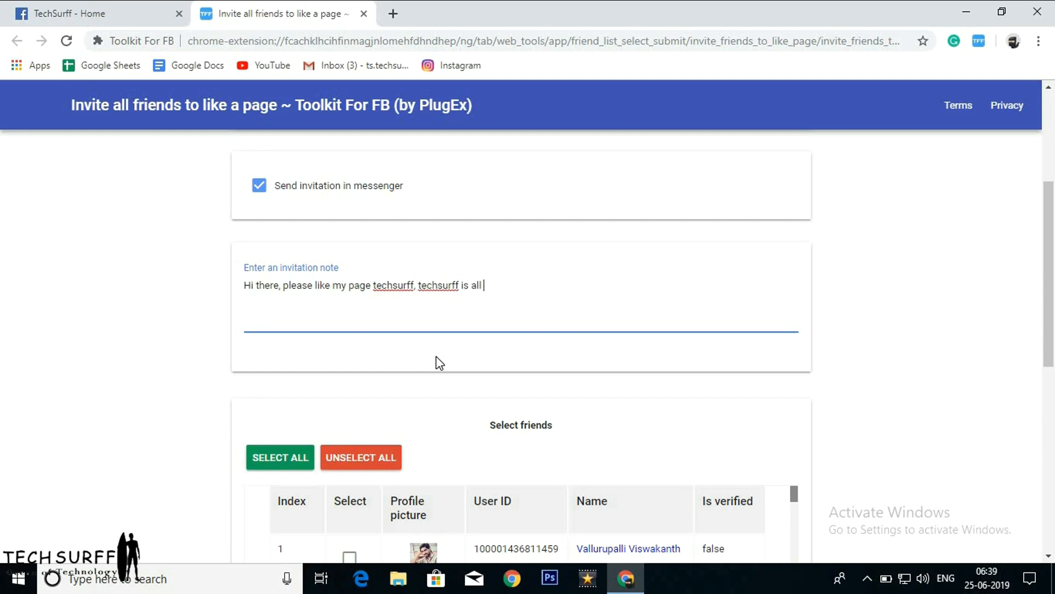
{"action": "type", "text": "about"}
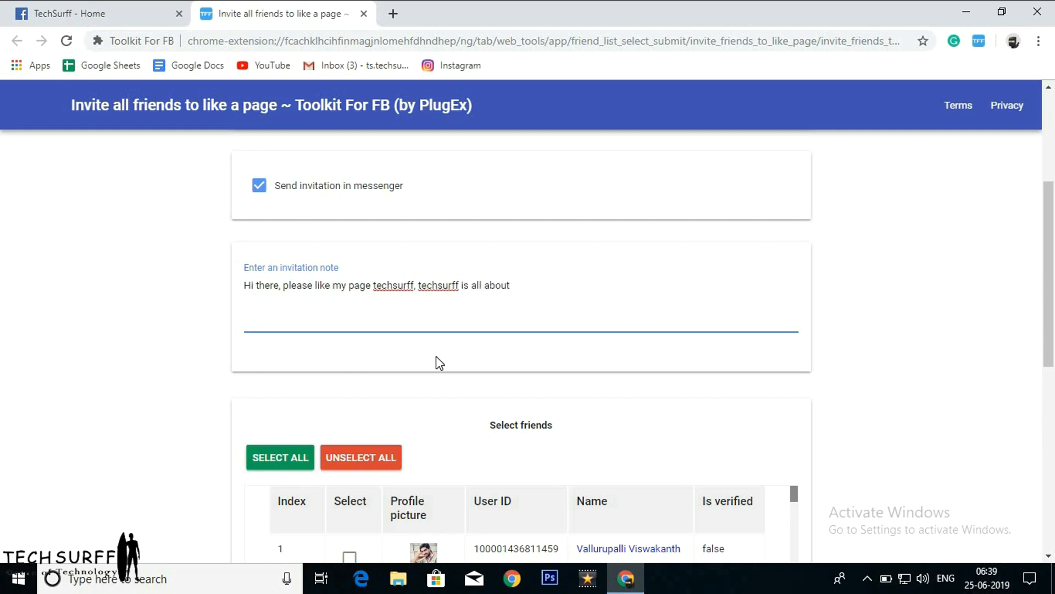
{"action": "type", "text": "saring"}
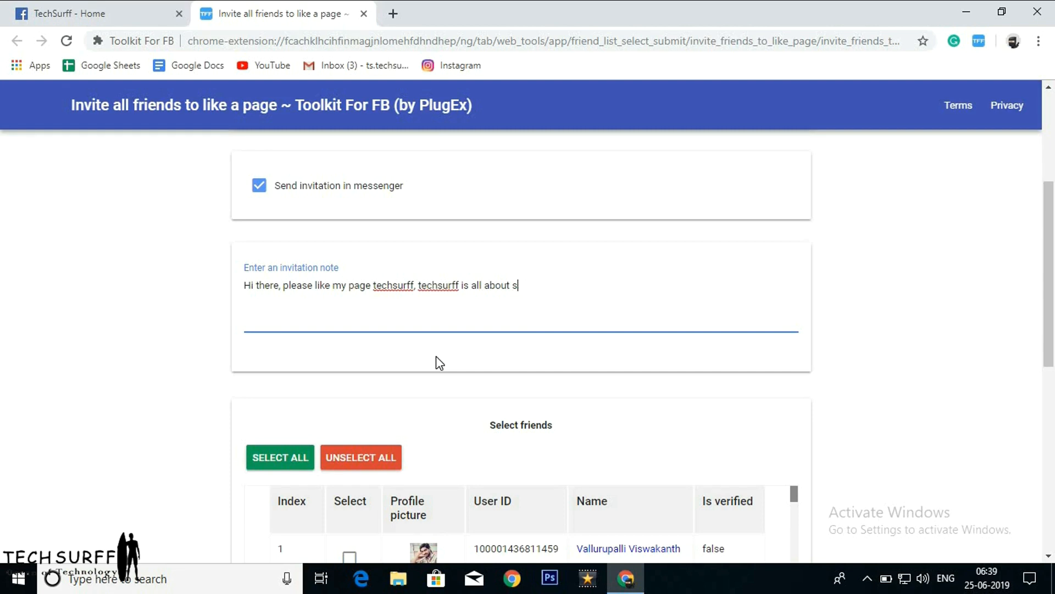
{"action": "type", "text": "haring kn"}
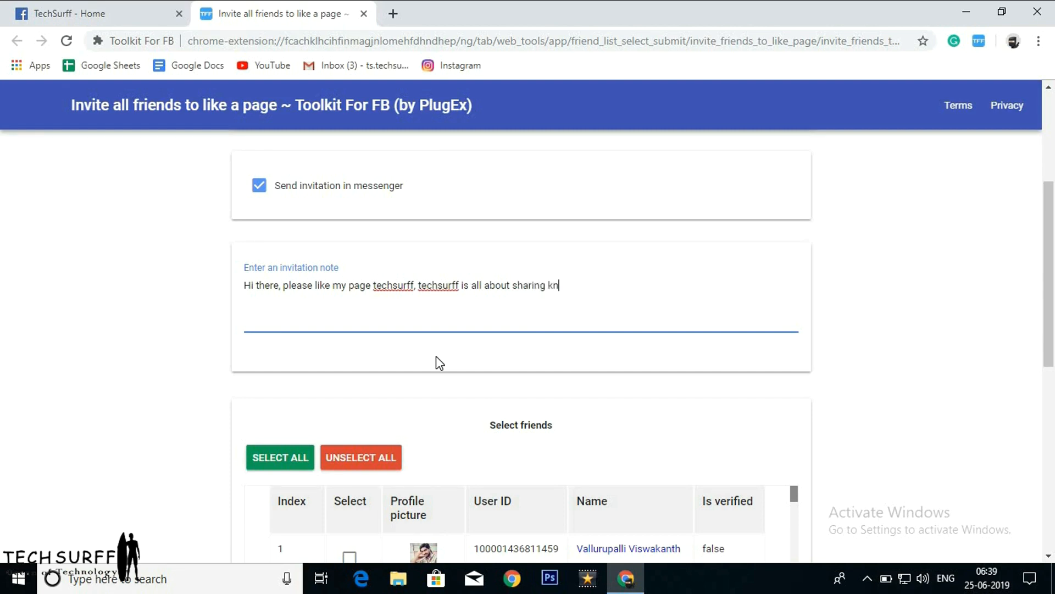
{"action": "type", "text": "owle"}
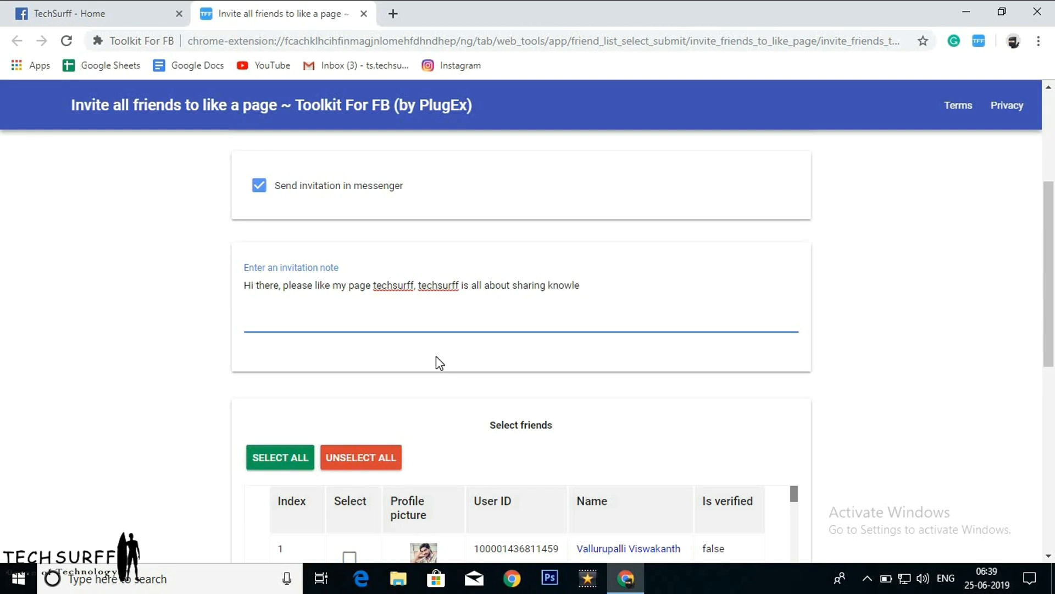
{"action": "type", "text": "dg"}
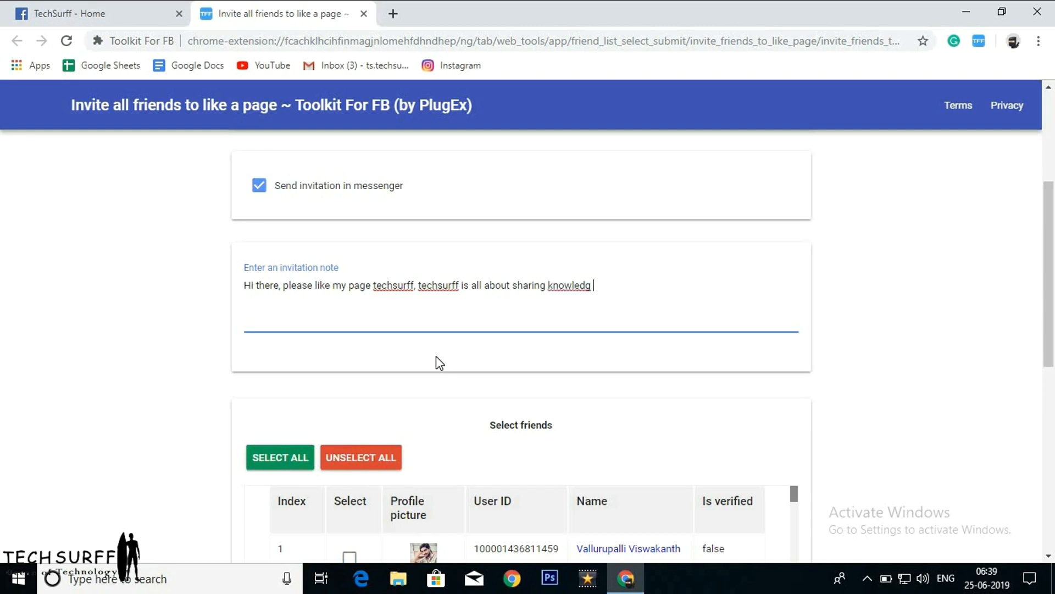
{"action": "type", "text": "e his"}
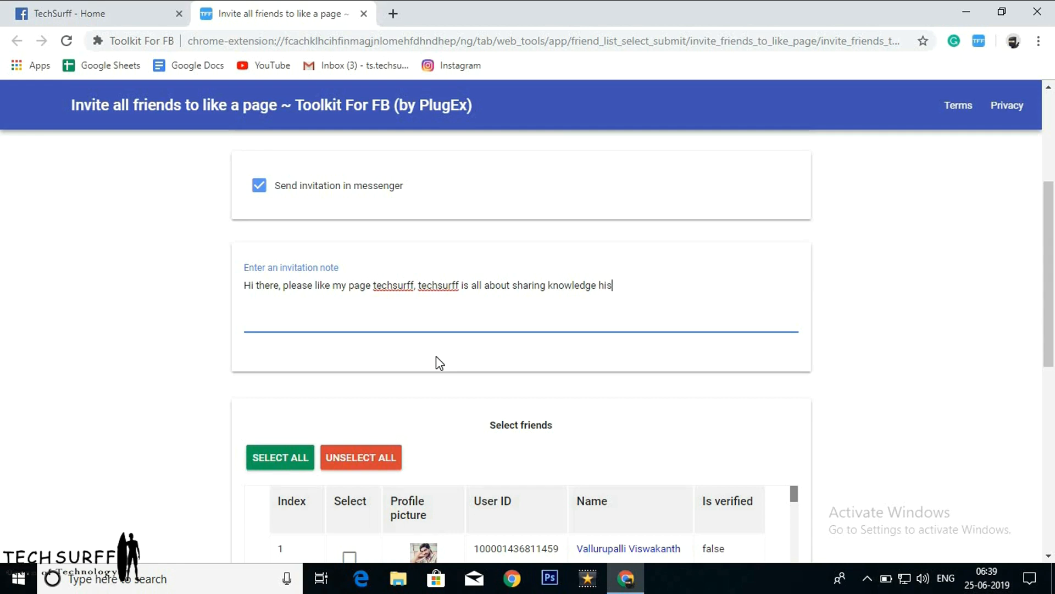
{"action": "type", "text": "tory a"}
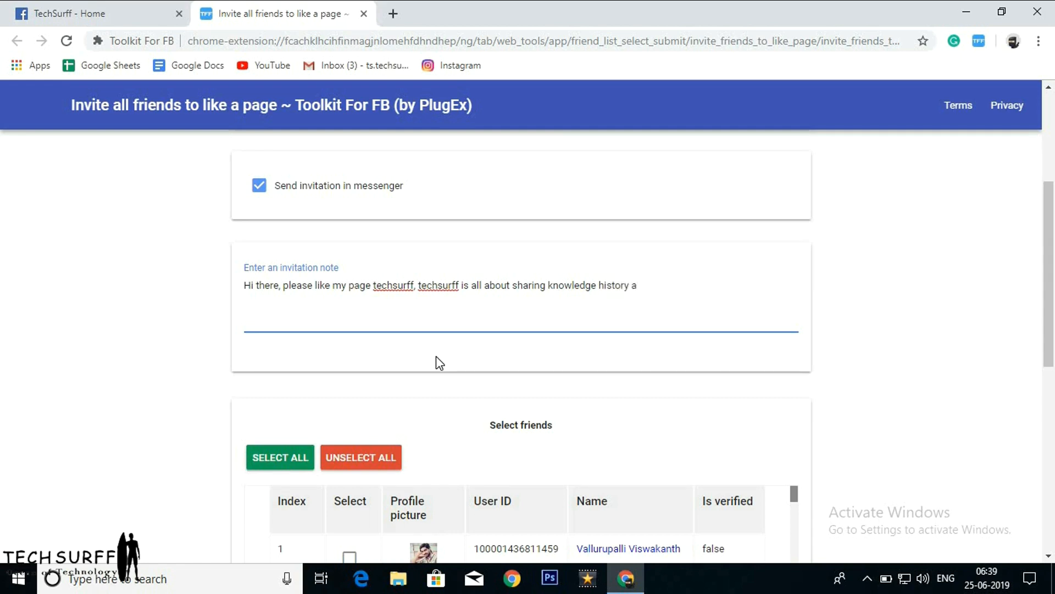
{"action": "type", "text": "and"}
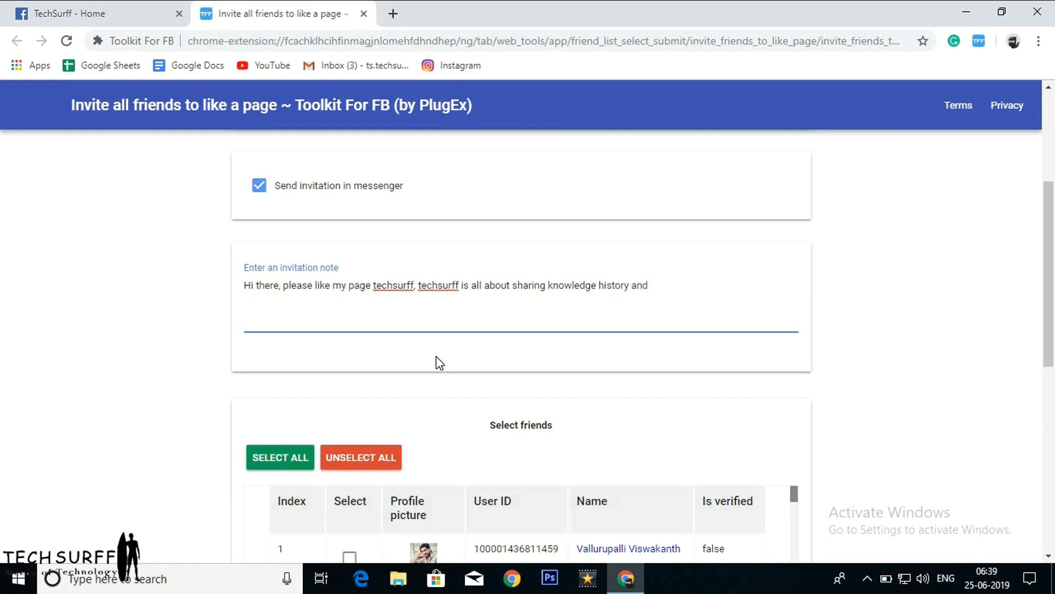
{"action": "type", "text": "tech"}
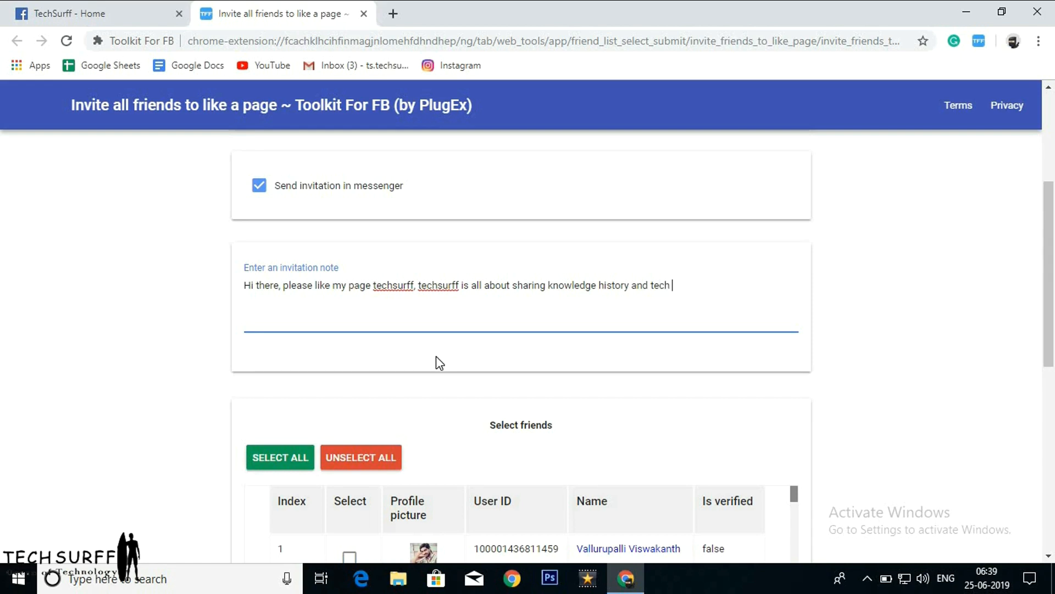
{"action": "type", "text": "tips"}
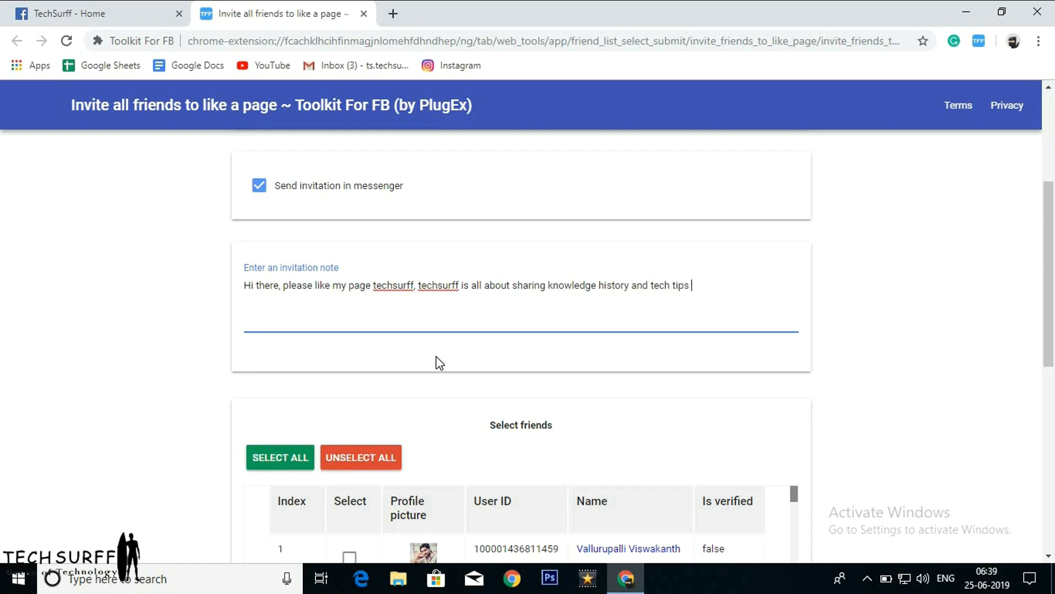
{"action": "type", "text": "tri"}
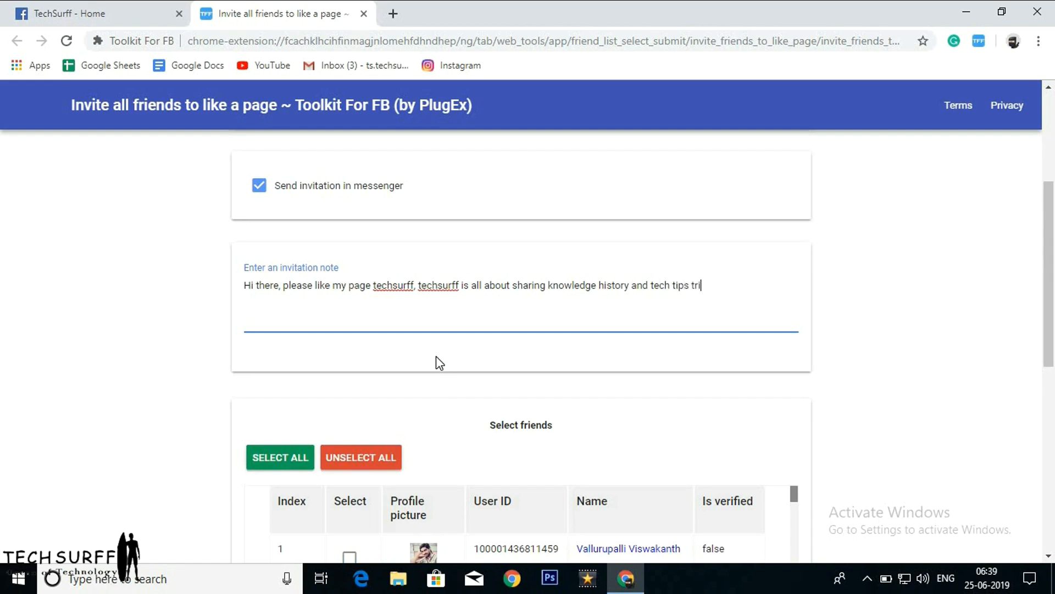
{"action": "type", "text": "cks and"}
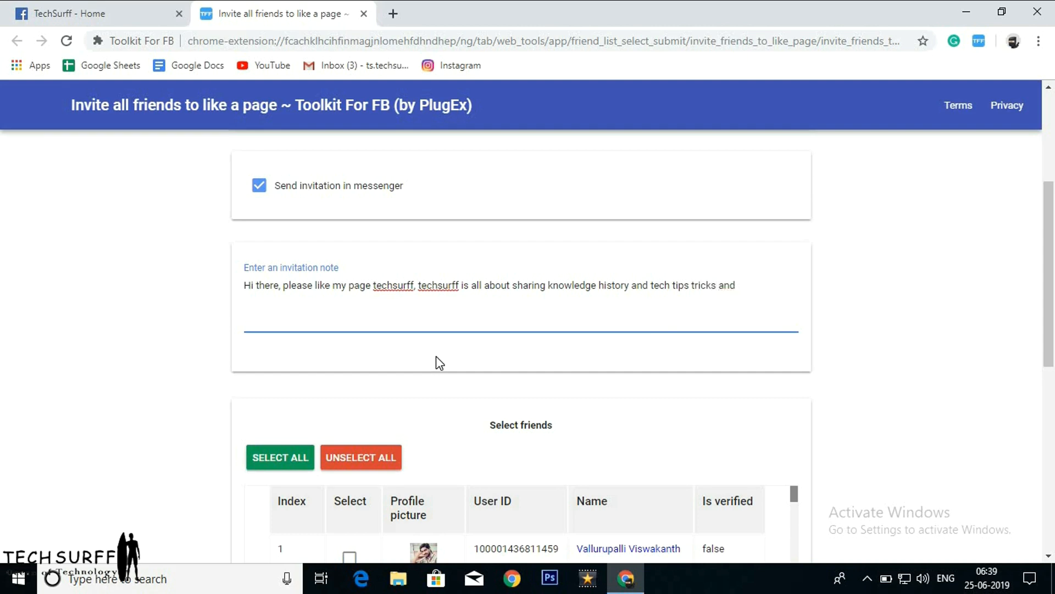
{"action": "mouse_move", "coordinate": [462, 242]}
{"action": "type", "text": ","}
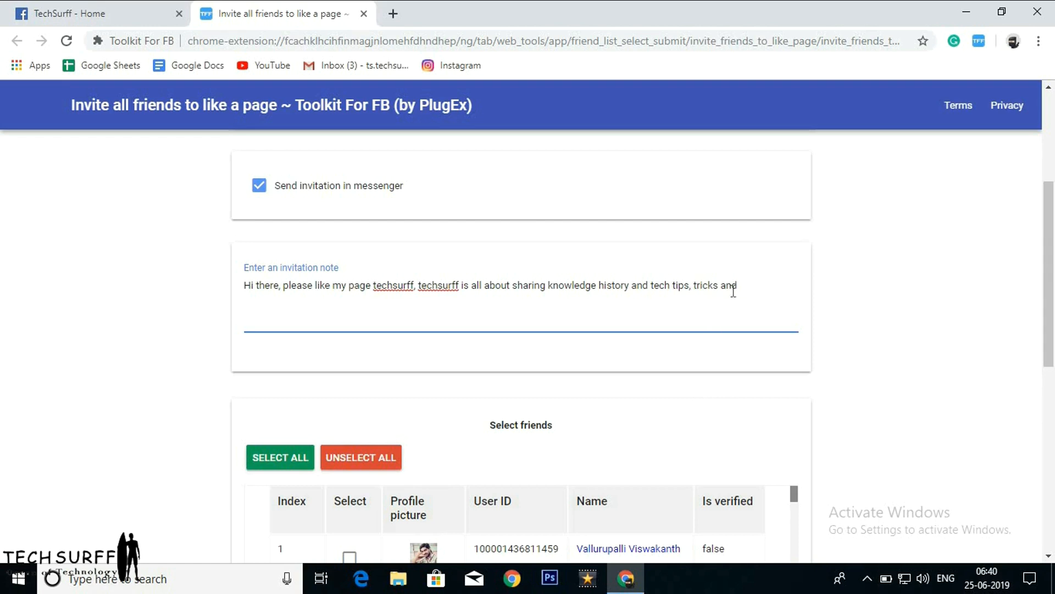
{"action": "type", "text": "in"}
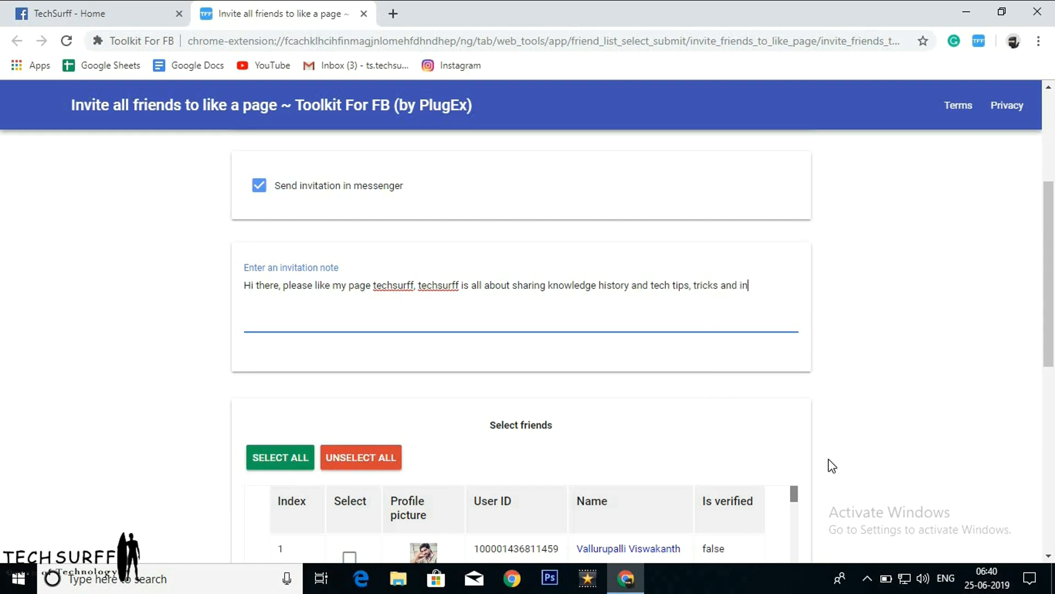
{"action": "type", "text": "fo"}
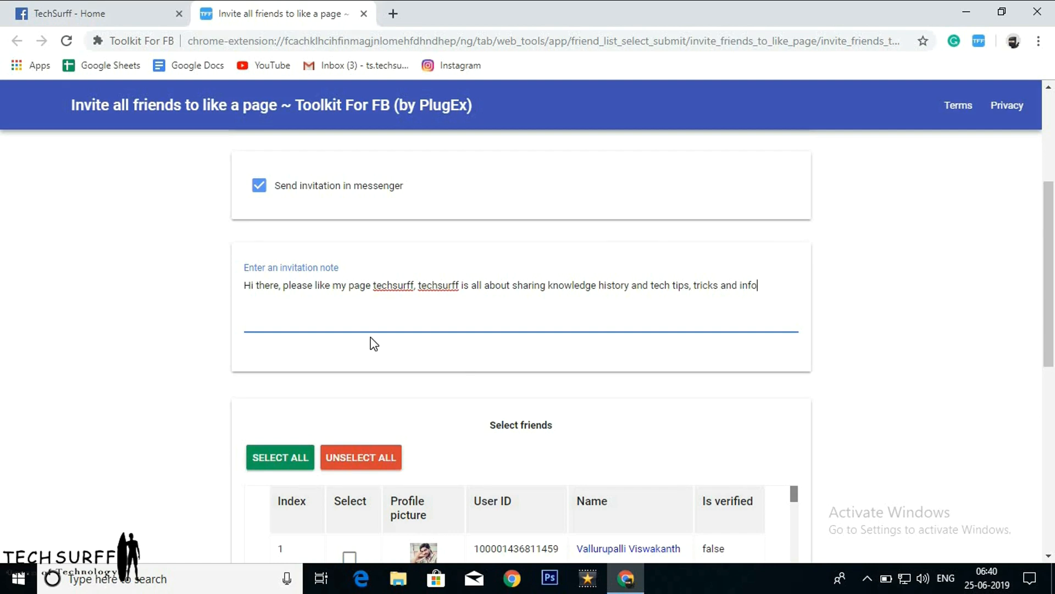
Select all, then unselect all friends, and tick individual friends to invite
{"action": "scroll", "scroll_direction": "down", "scroll_amount": 3}
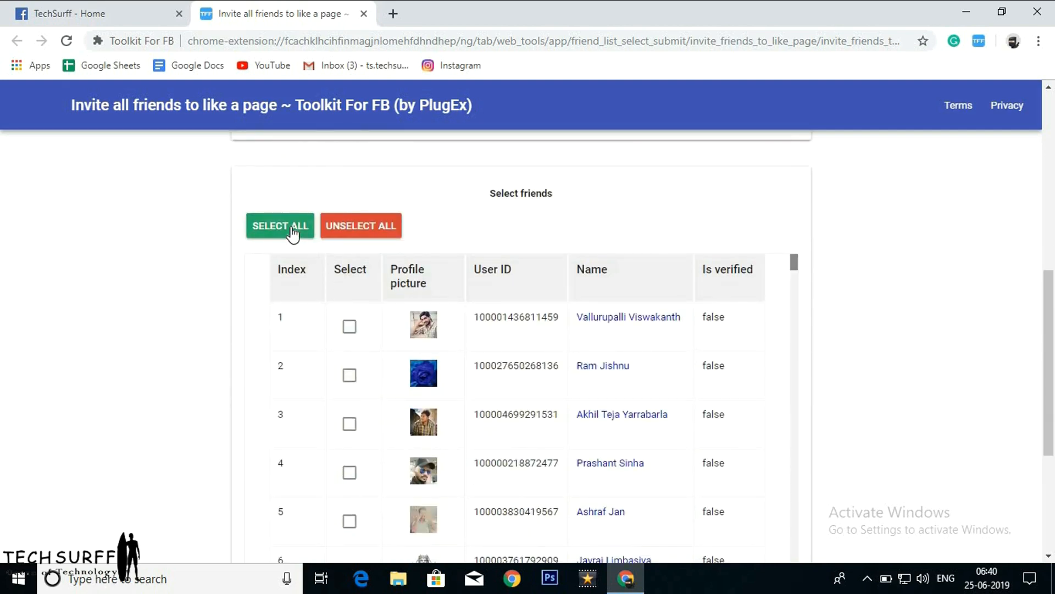
{"action": "left_click", "coordinate": [281, 226]}
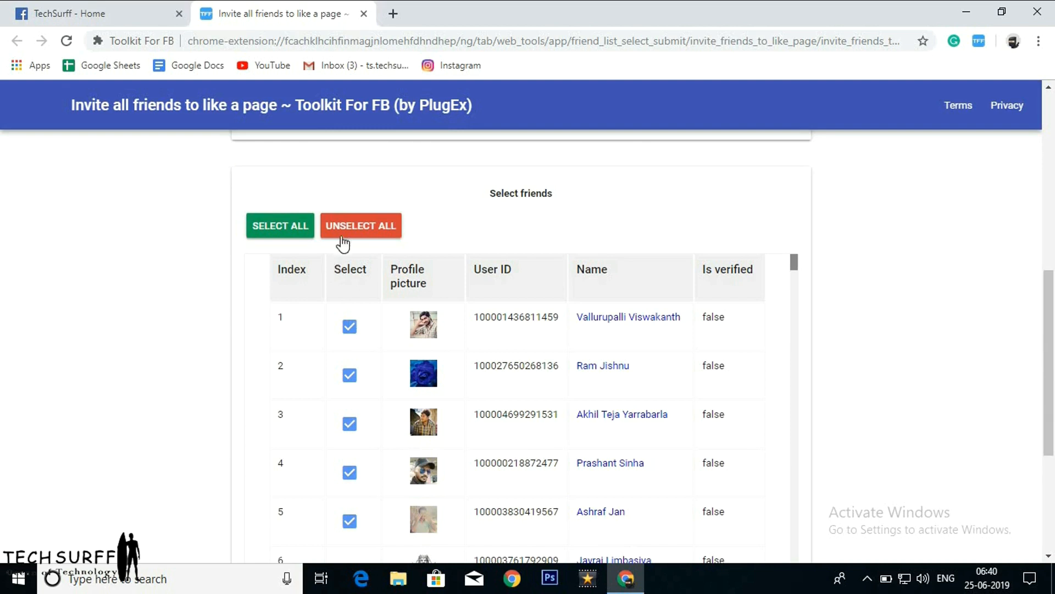
{"action": "left_click", "coordinate": [361, 225]}
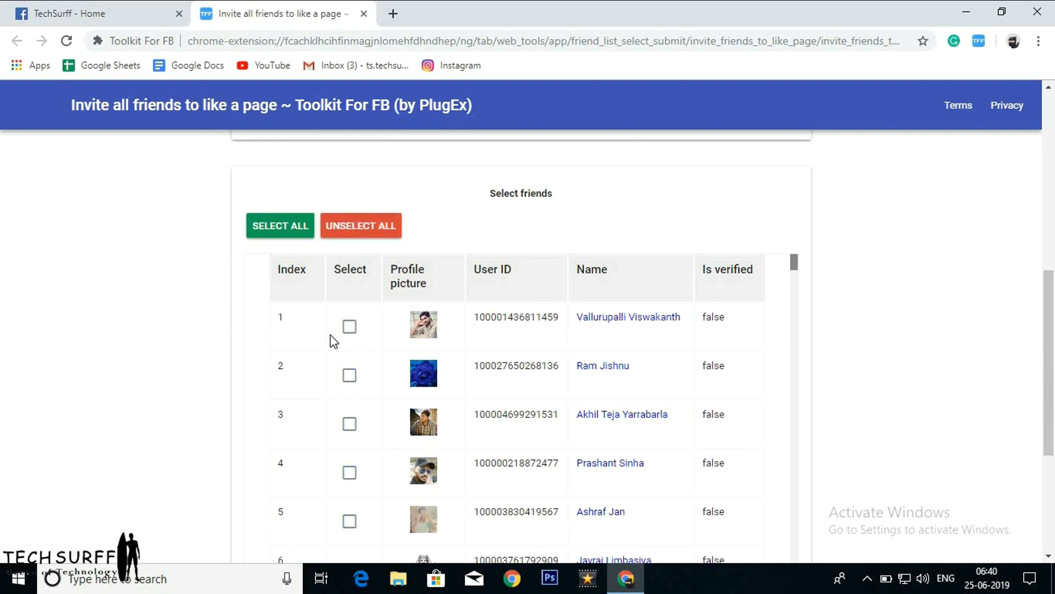
{"action": "mouse_move", "coordinate": [339, 350]}
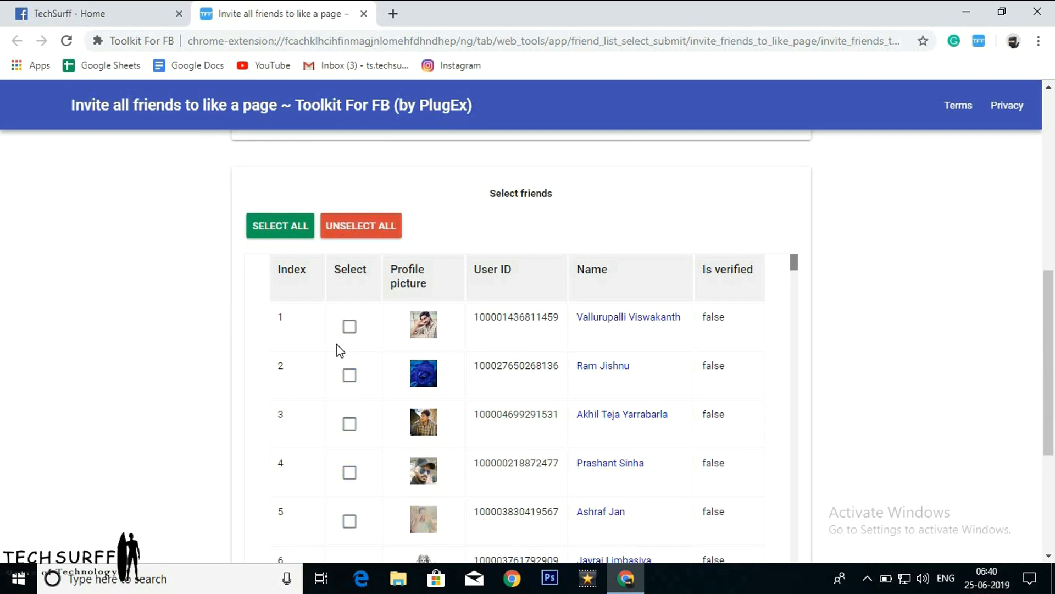
{"action": "scroll", "scroll_direction": "down", "scroll_amount": 3}
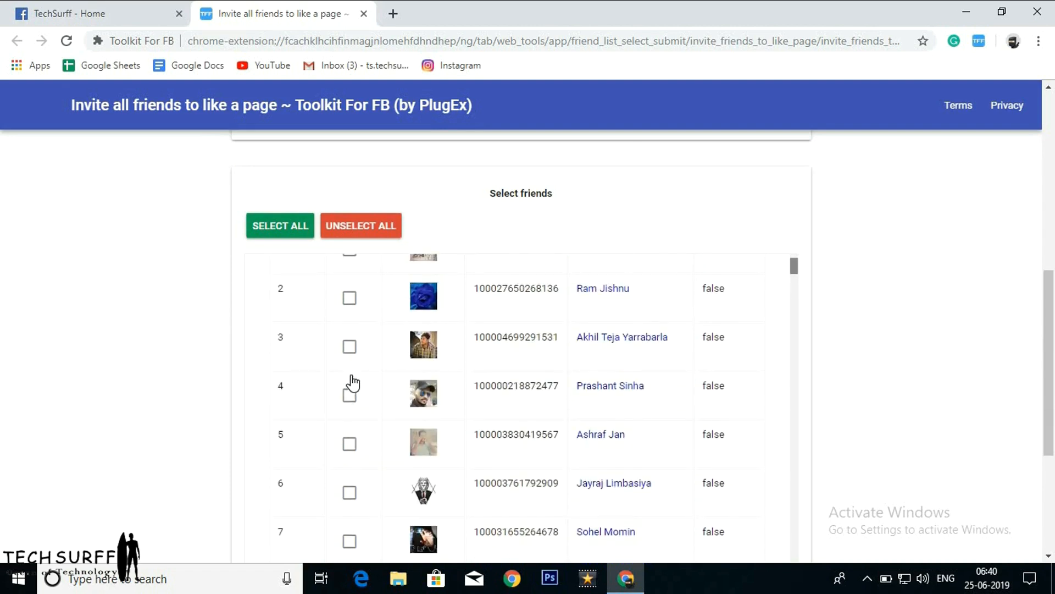
{"action": "scroll", "scroll_direction": "down", "scroll_amount": 3}
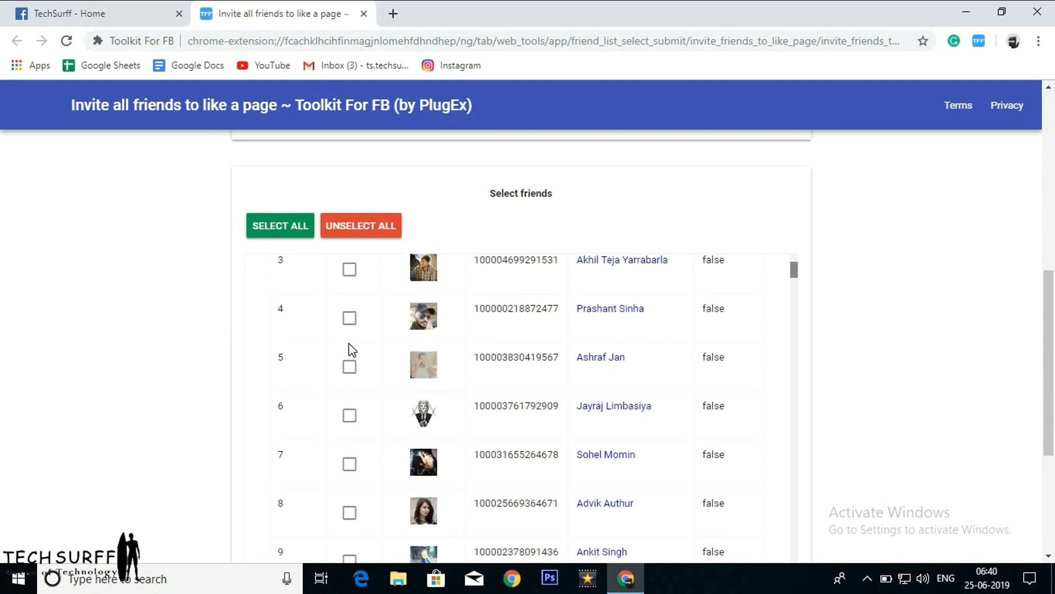
{"action": "left_click", "coordinate": [349, 318]}
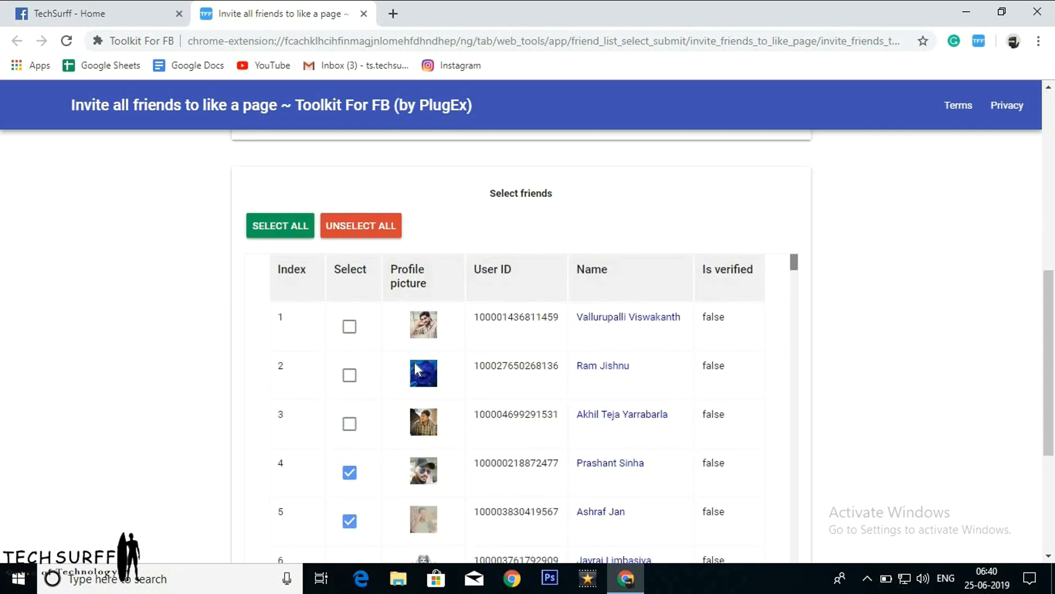
{"action": "scroll", "scroll_direction": "down", "scroll_amount": 3}
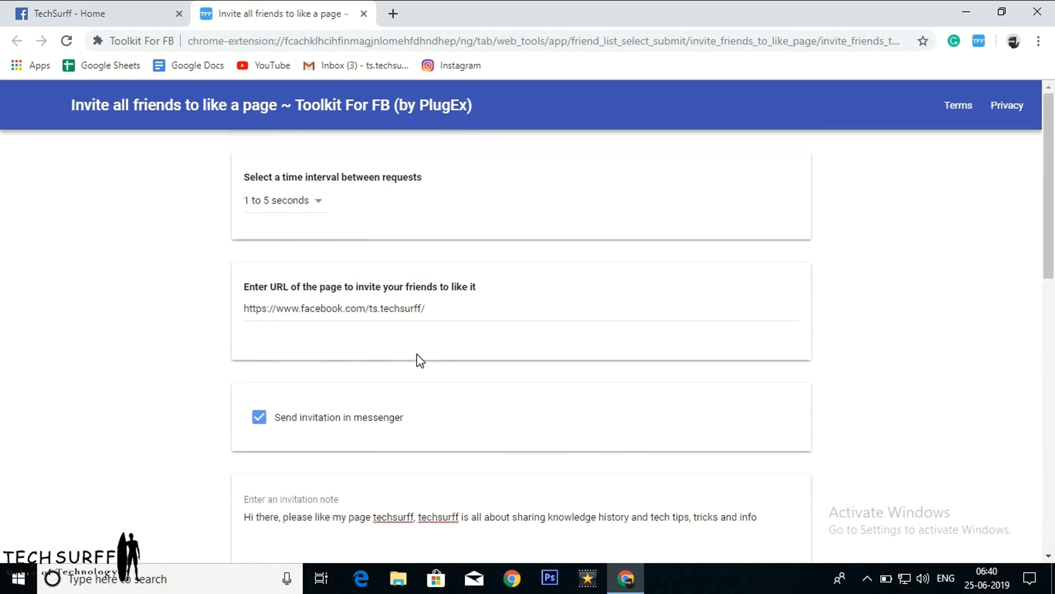
Set a 5 to 10 second request interval, submit the invitations, and return to TechSurff
{"action": "left_click", "coordinate": [282, 200]}
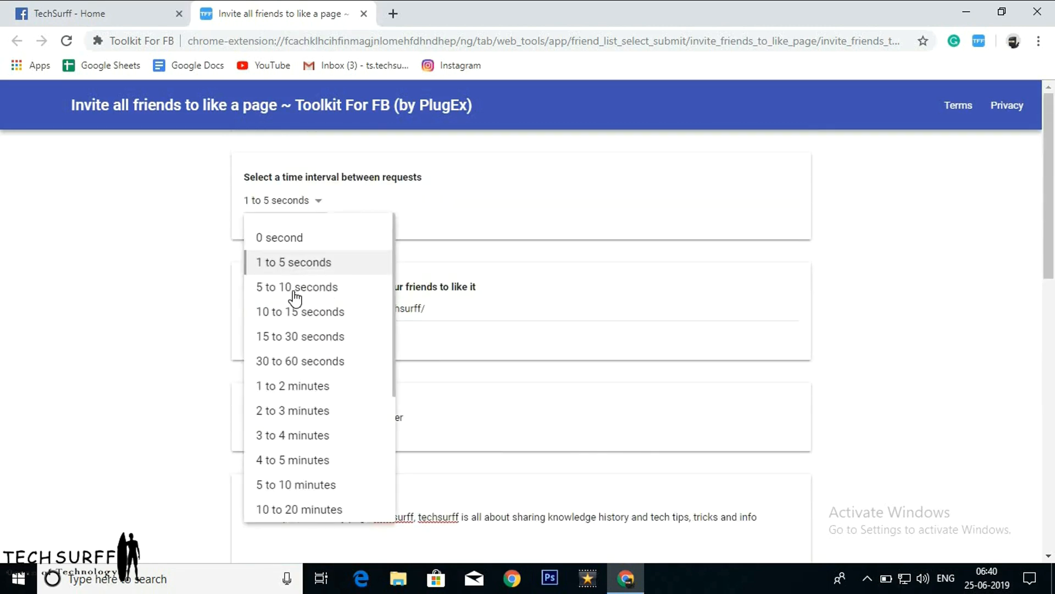
{"action": "left_click", "coordinate": [296, 286]}
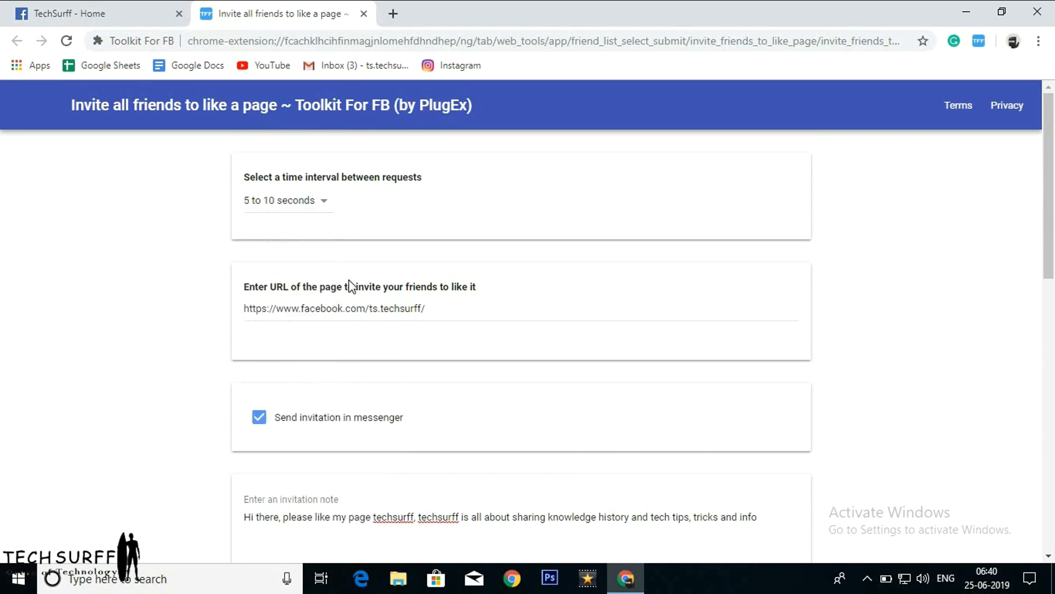
{"action": "scroll", "scroll_direction": "down", "scroll_amount": 3}
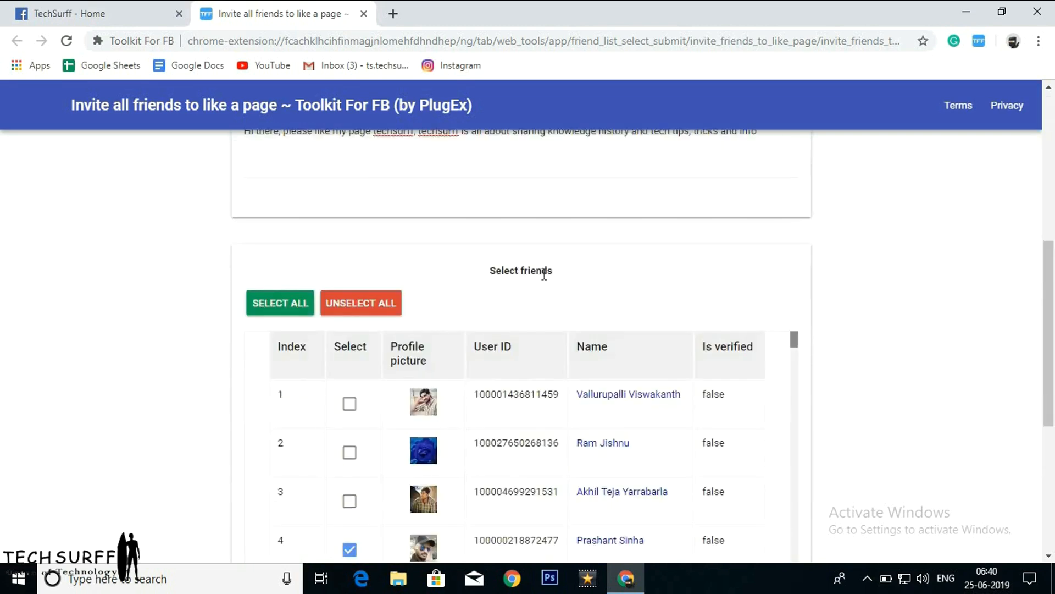
{"action": "scroll", "scroll_direction": "down", "scroll_amount": 3}
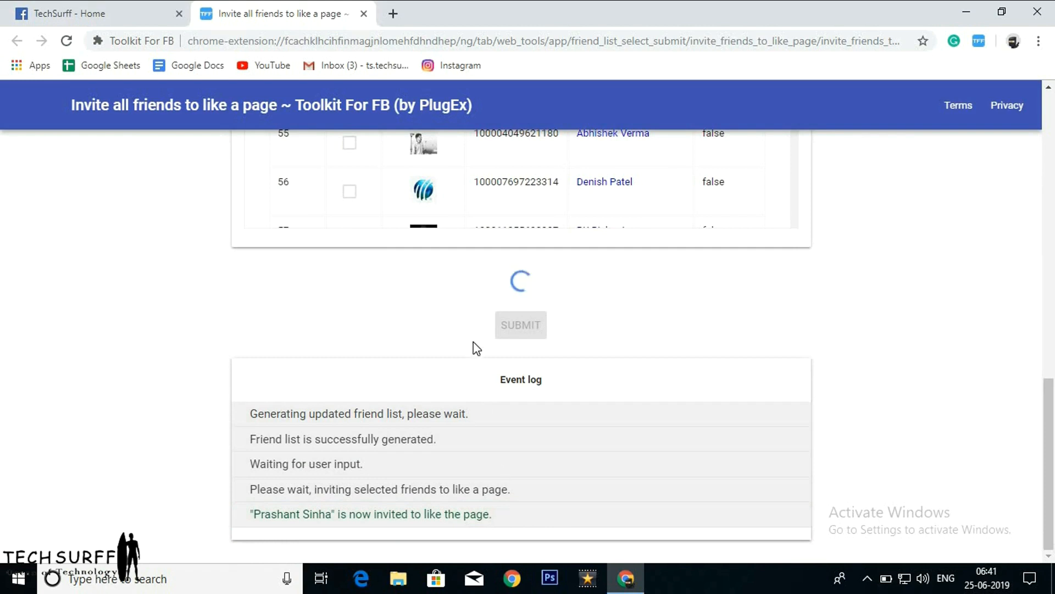
{"action": "left_click", "coordinate": [72, 13]}
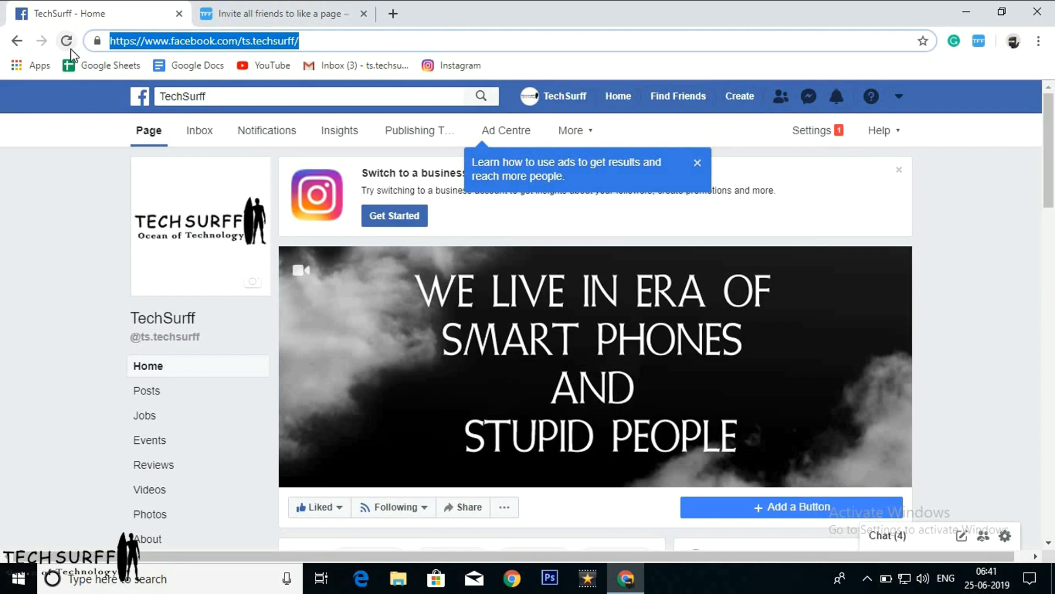
Reload the TechSurff page and go to the Facebook News Feed
{"action": "left_click", "coordinate": [66, 40]}
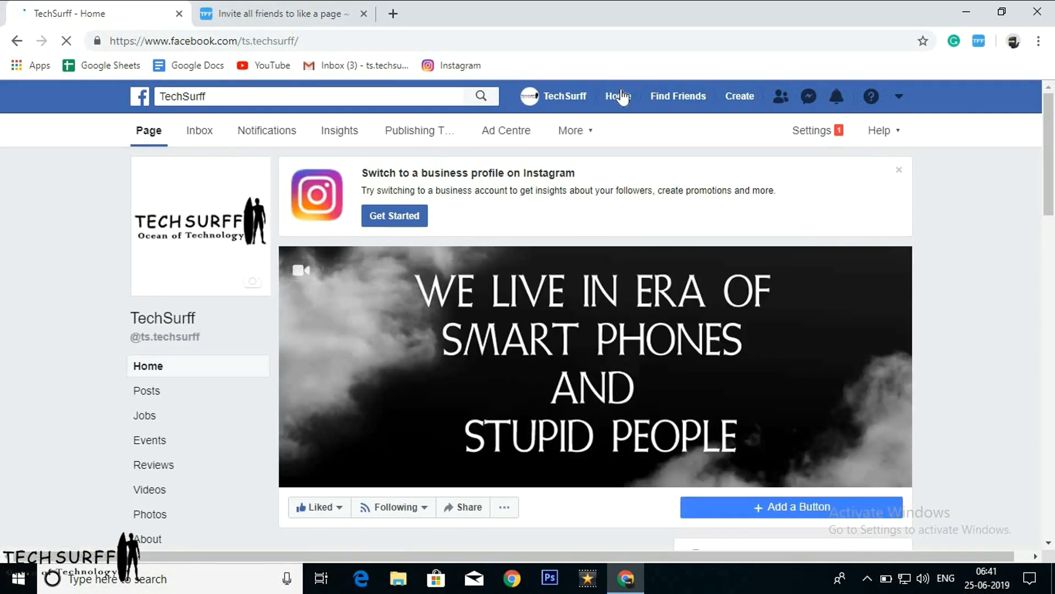
{"action": "left_click", "coordinate": [618, 95]}
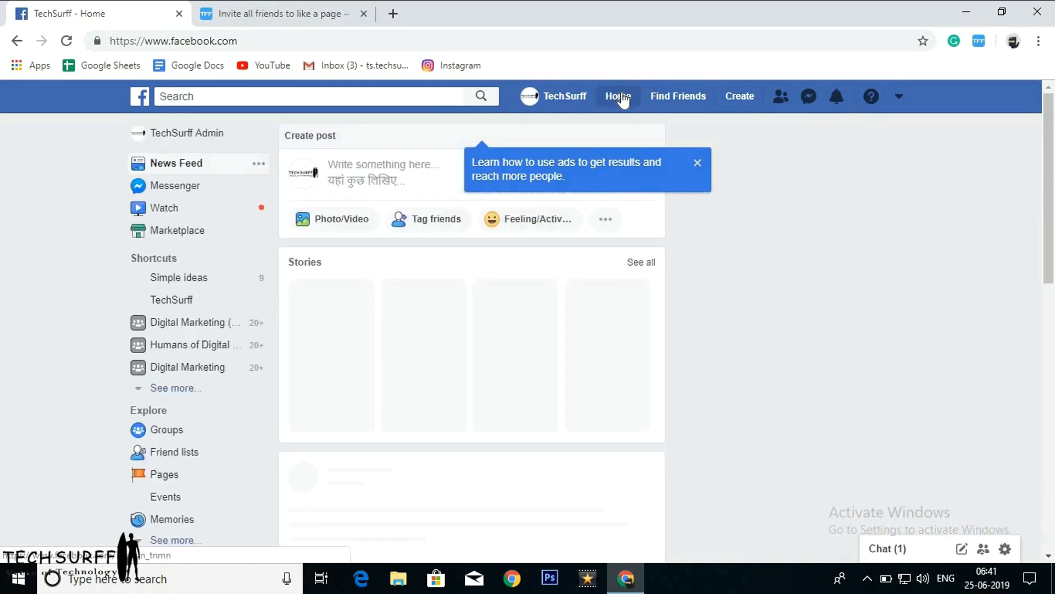
{"action": "left_click", "coordinate": [618, 96]}
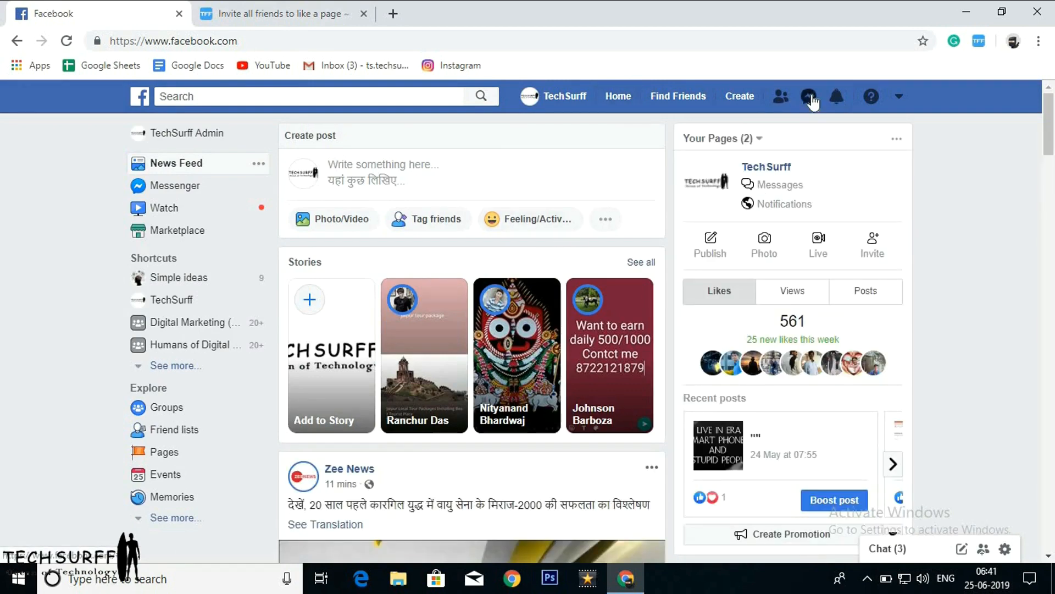
{"action": "left_click", "coordinate": [808, 96]}
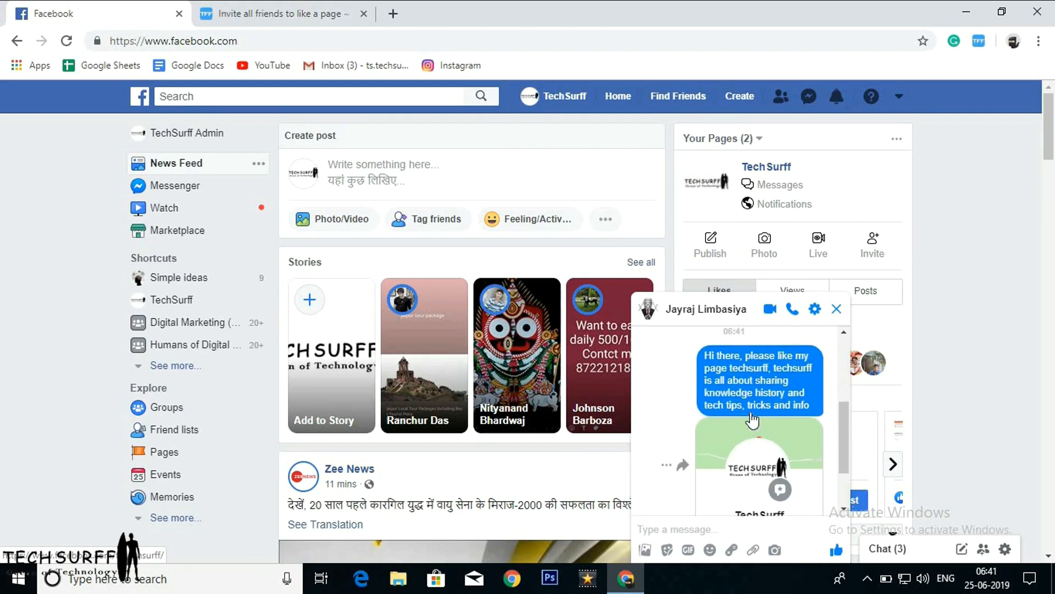
{"action": "scroll", "scroll_direction": "down", "scroll_amount": 3}
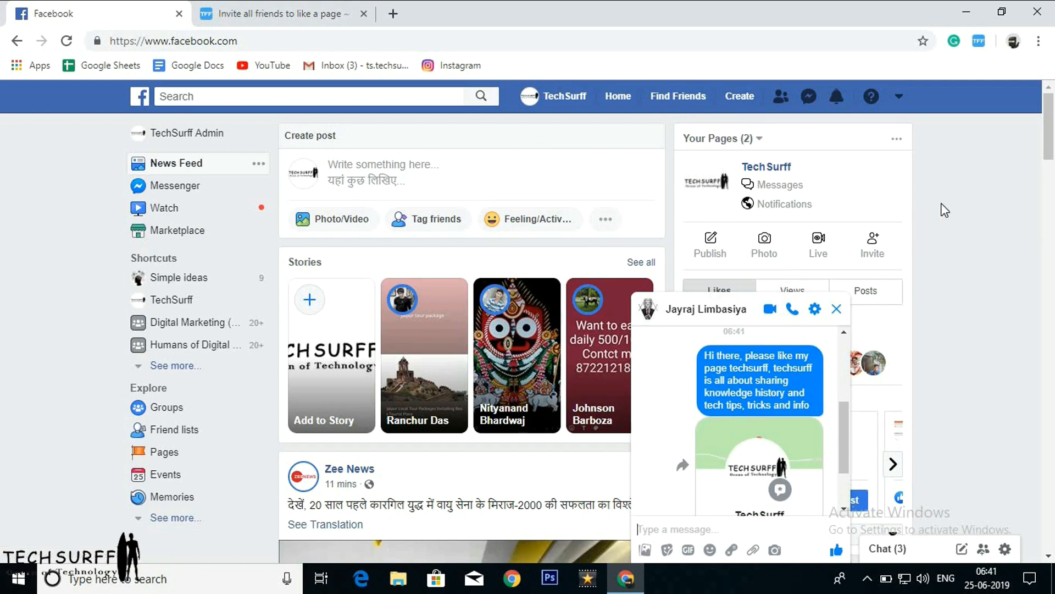
{"action": "left_click", "coordinate": [837, 309]}
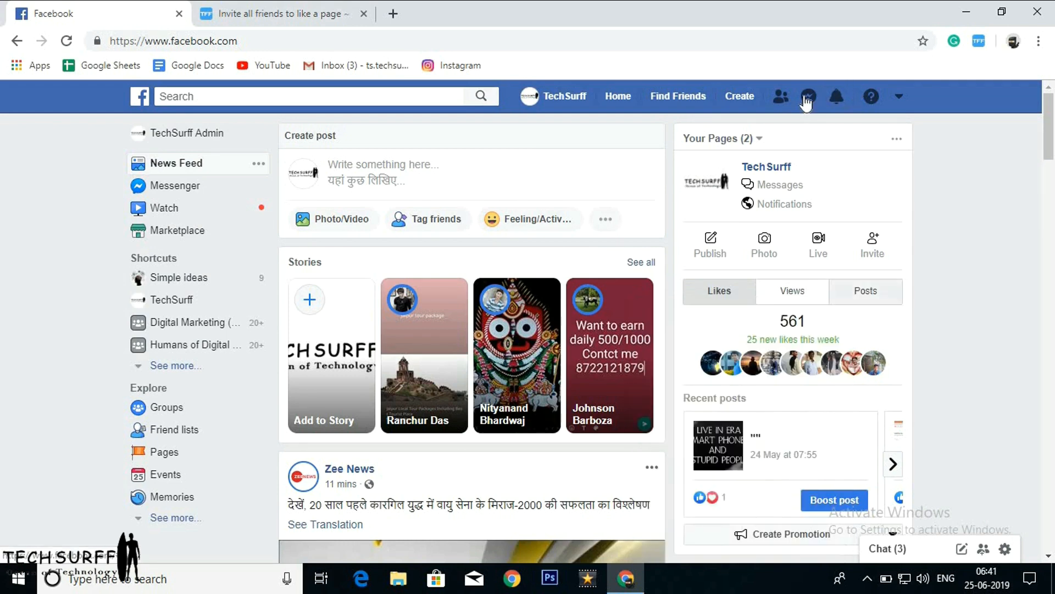
{"action": "left_click", "coordinate": [809, 96]}
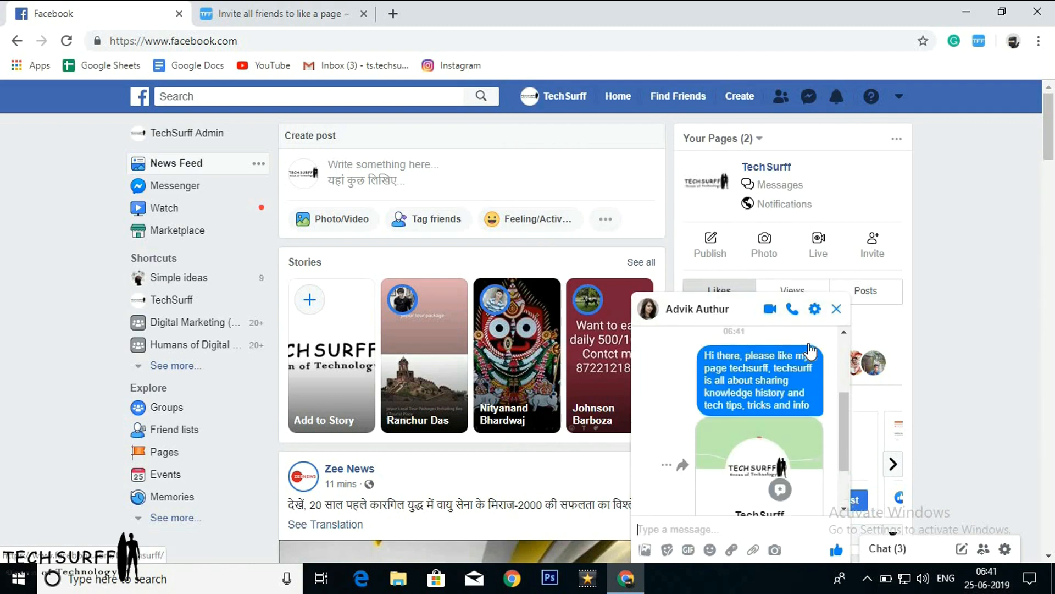
{"action": "left_click", "coordinate": [836, 309]}
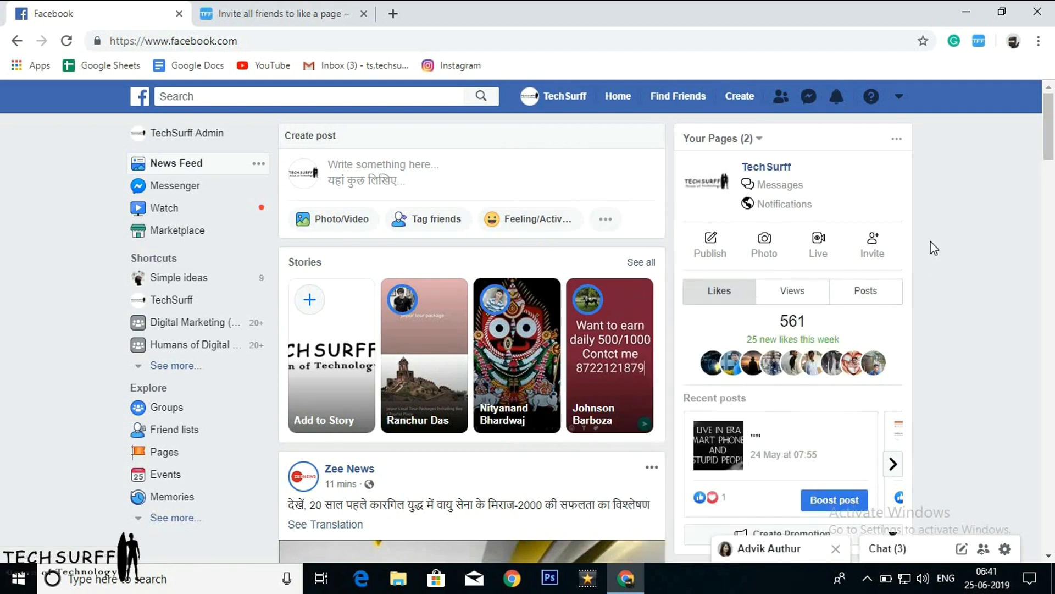
{"action": "mouse_move", "coordinate": [946, 160]}
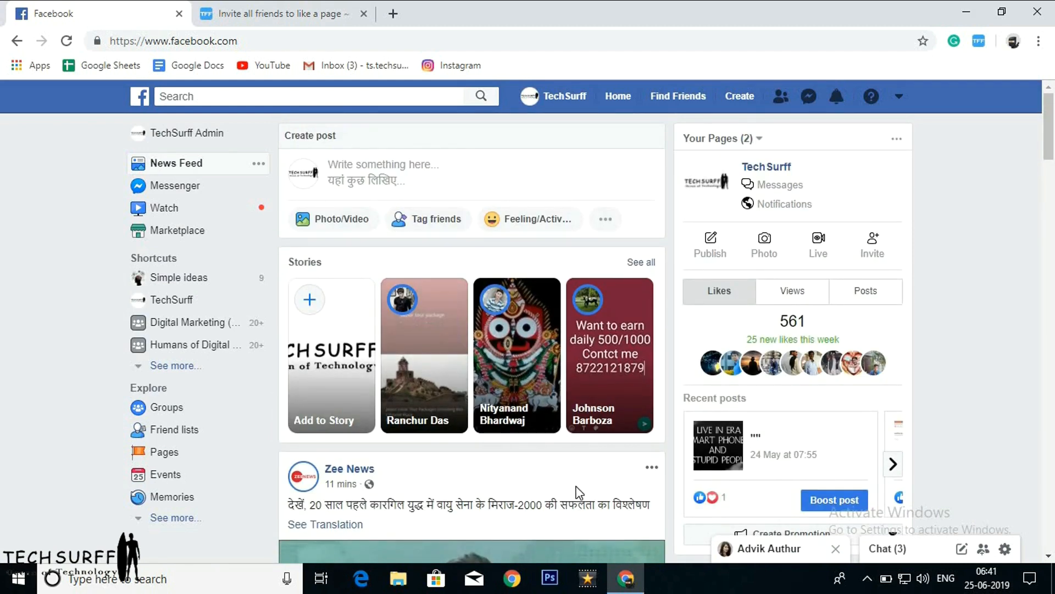
Return to Toolkit For FB and scroll to the event log listing invited friends
{"action": "left_click", "coordinate": [283, 13]}
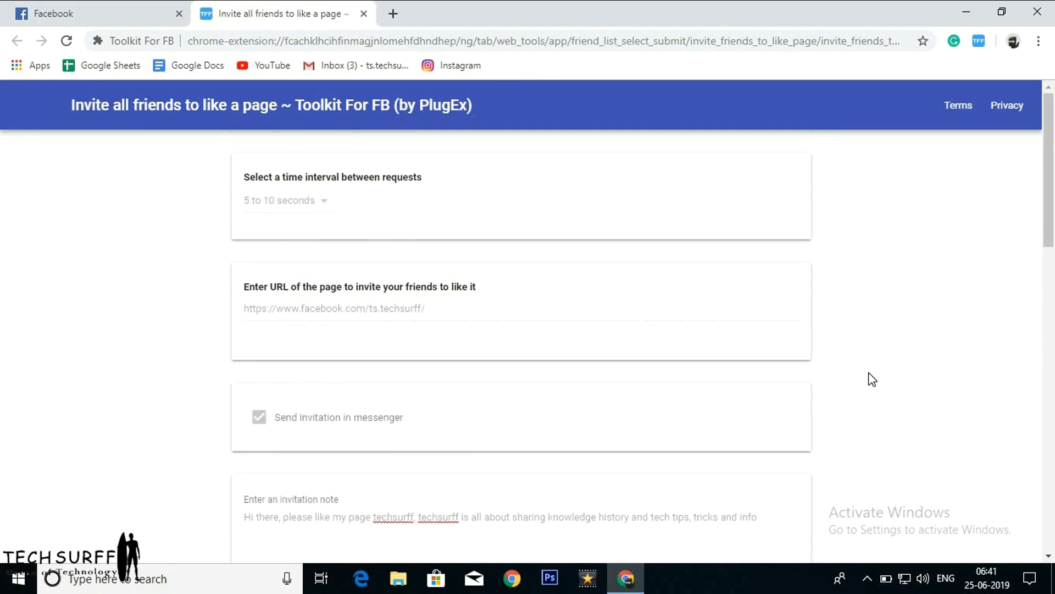
{"action": "scroll", "scroll_direction": "down", "scroll_amount": 3}
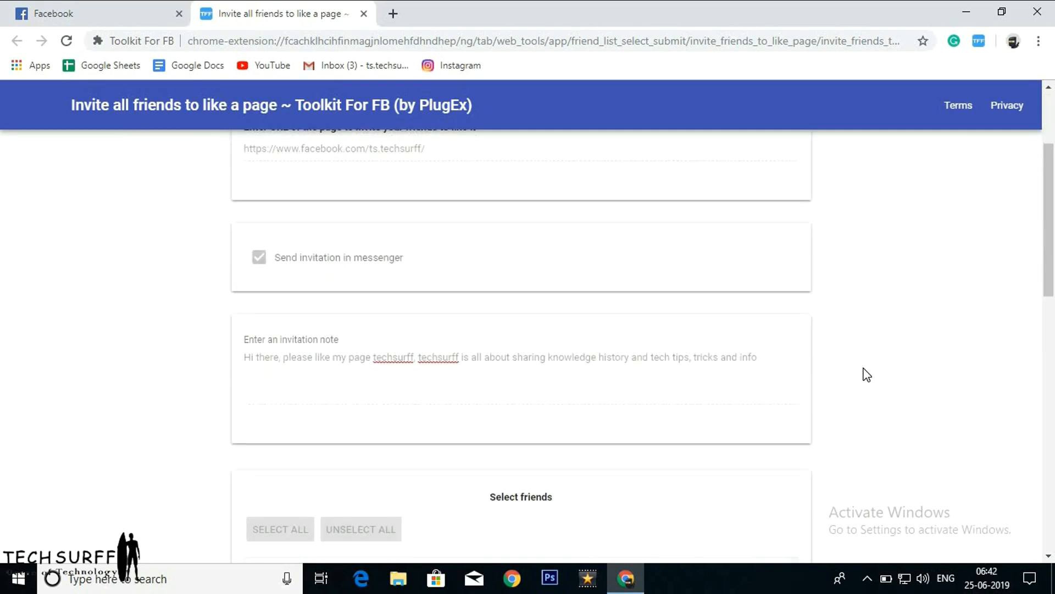
{"action": "scroll", "scroll_direction": "down", "scroll_amount": 3}
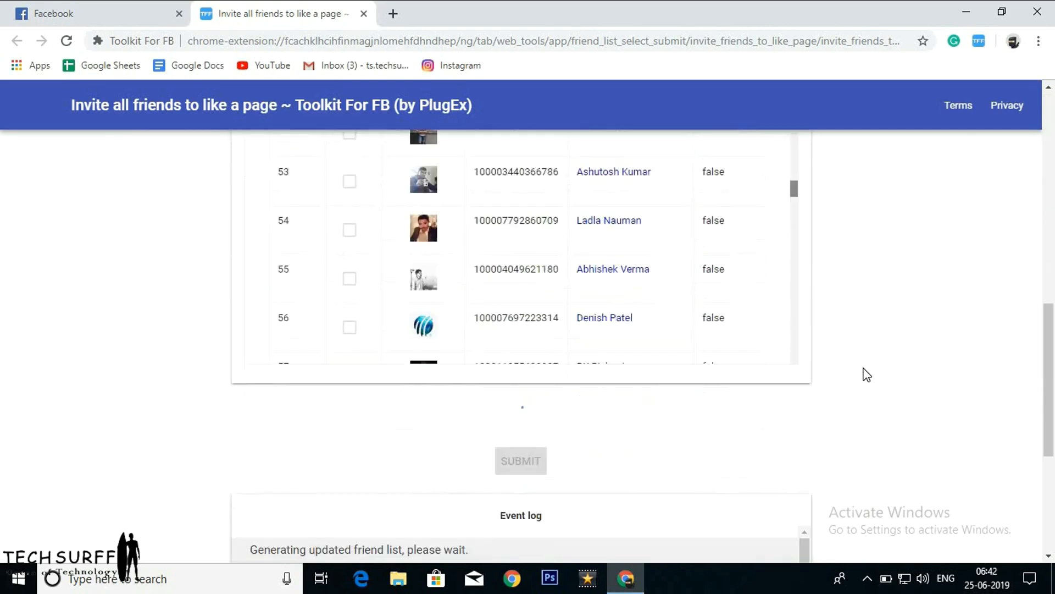
{"action": "scroll", "scroll_direction": "down", "scroll_amount": 3}
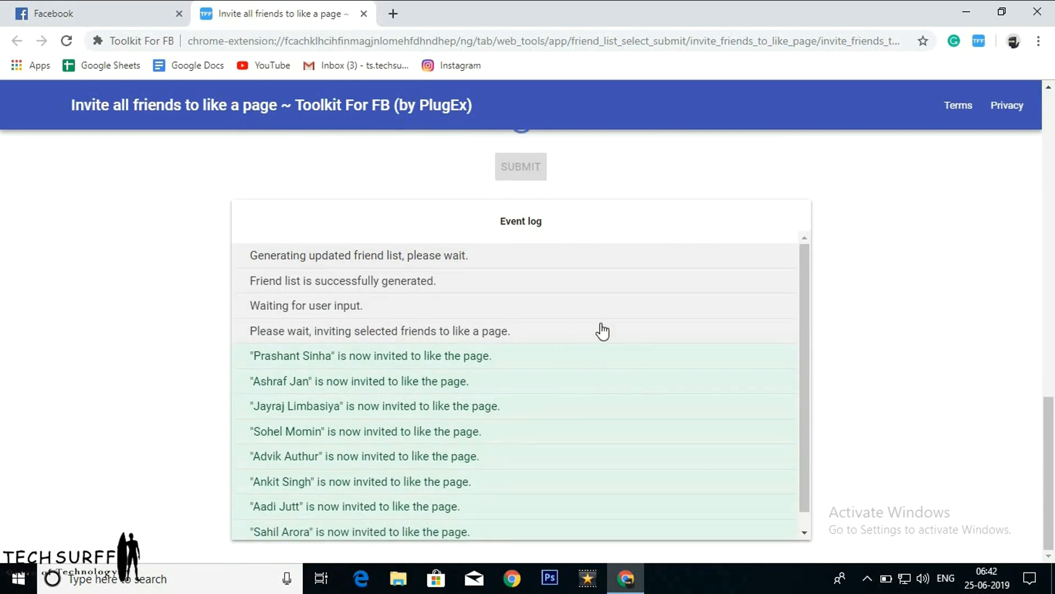